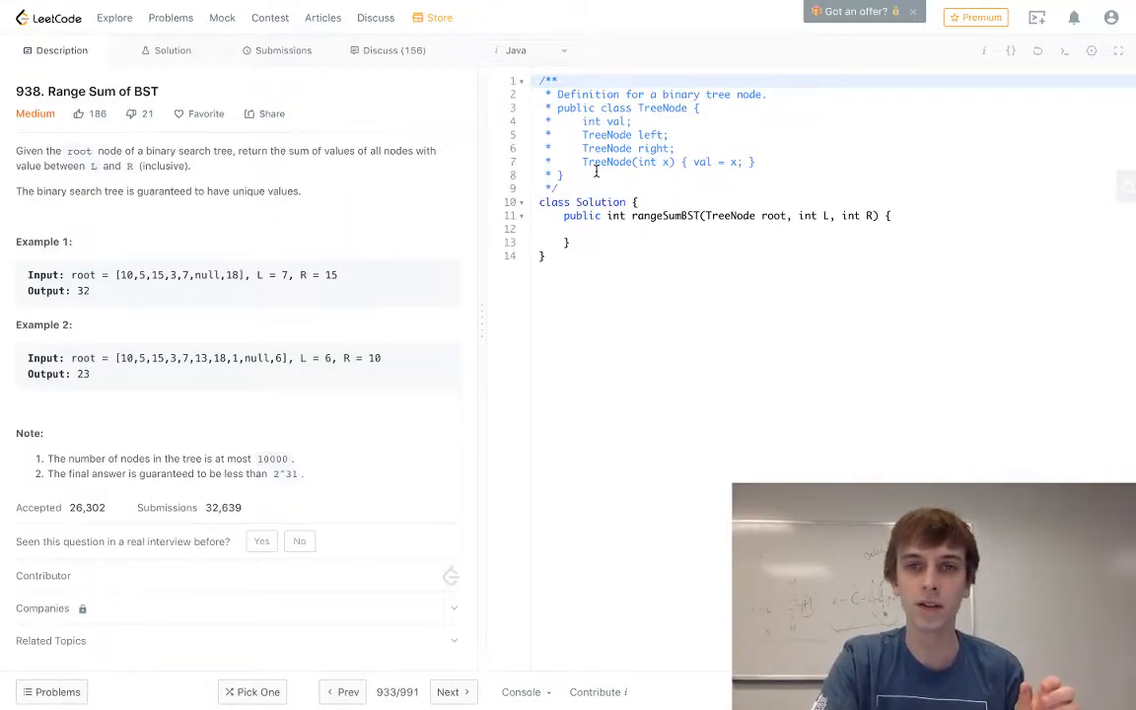
{"action": "mouse_move", "coordinate": [835, 407]}
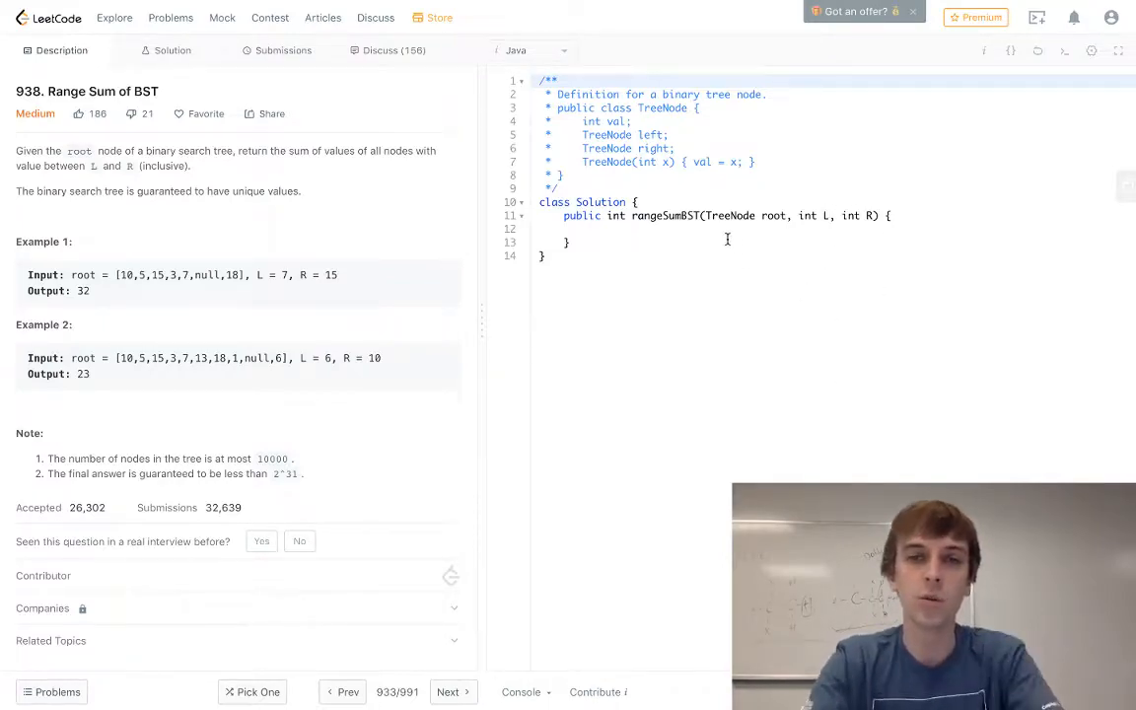
Step: Declare int range_sum = 0 at the top of rangeSumBST and start a new line
{"action": "type", "text": "int ran"}
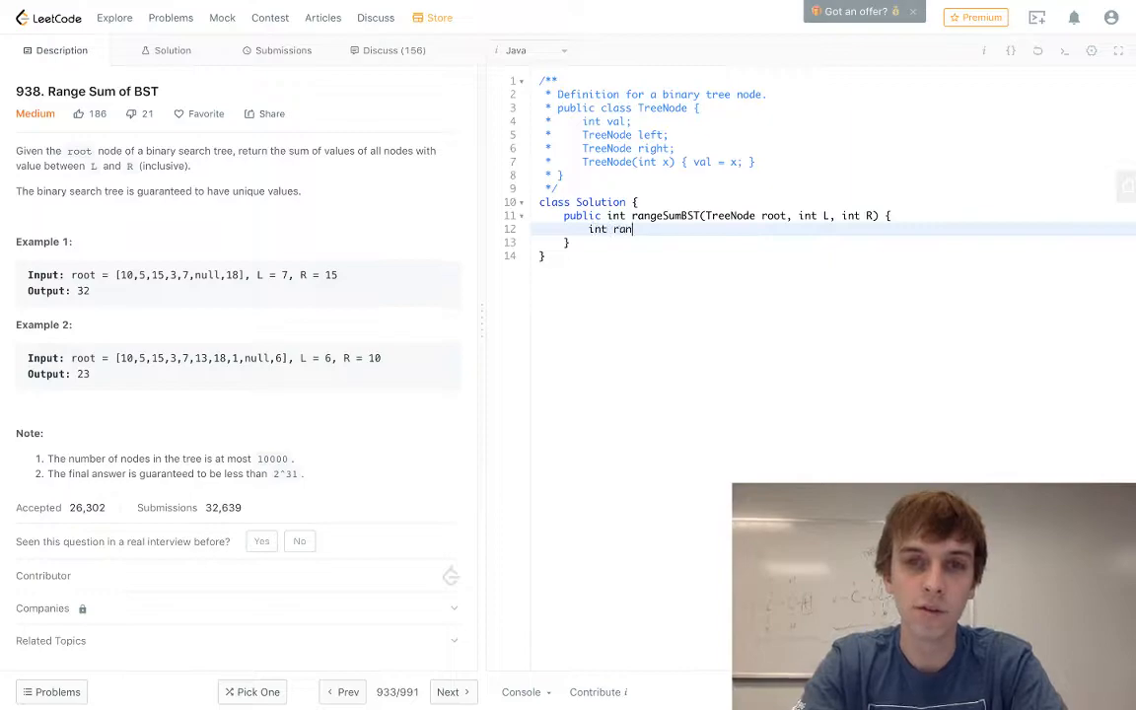
{"action": "type", "text": "ge_sum = 0"}
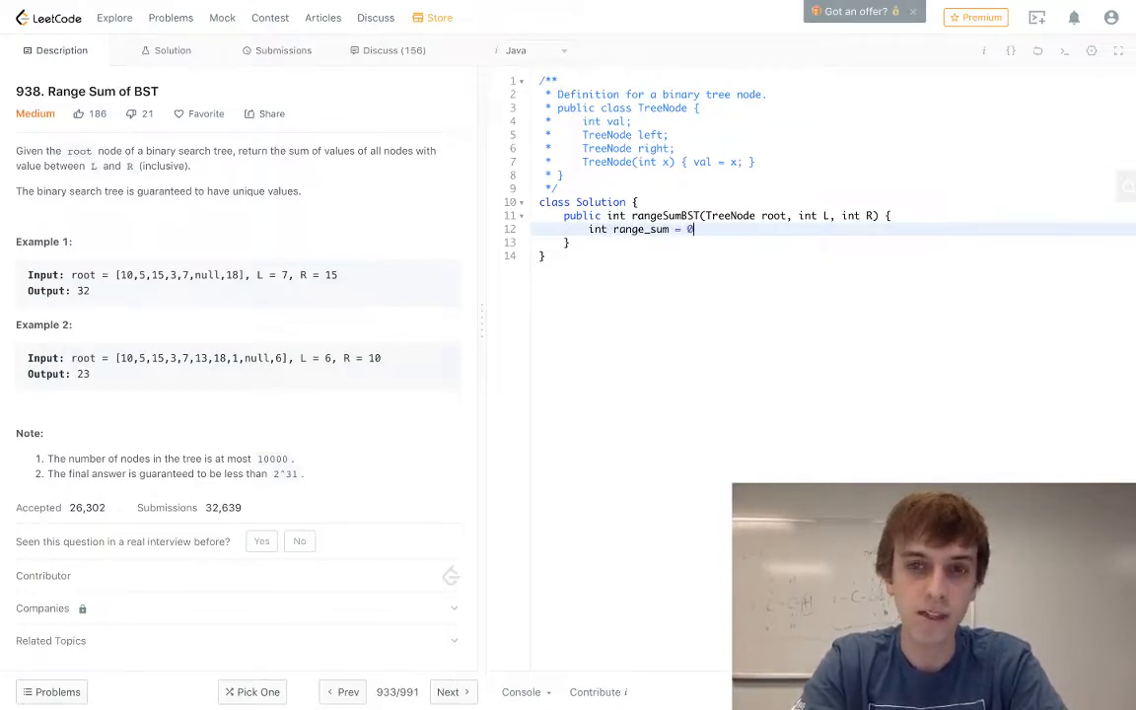
{"action": "key", "text": "Enter"}
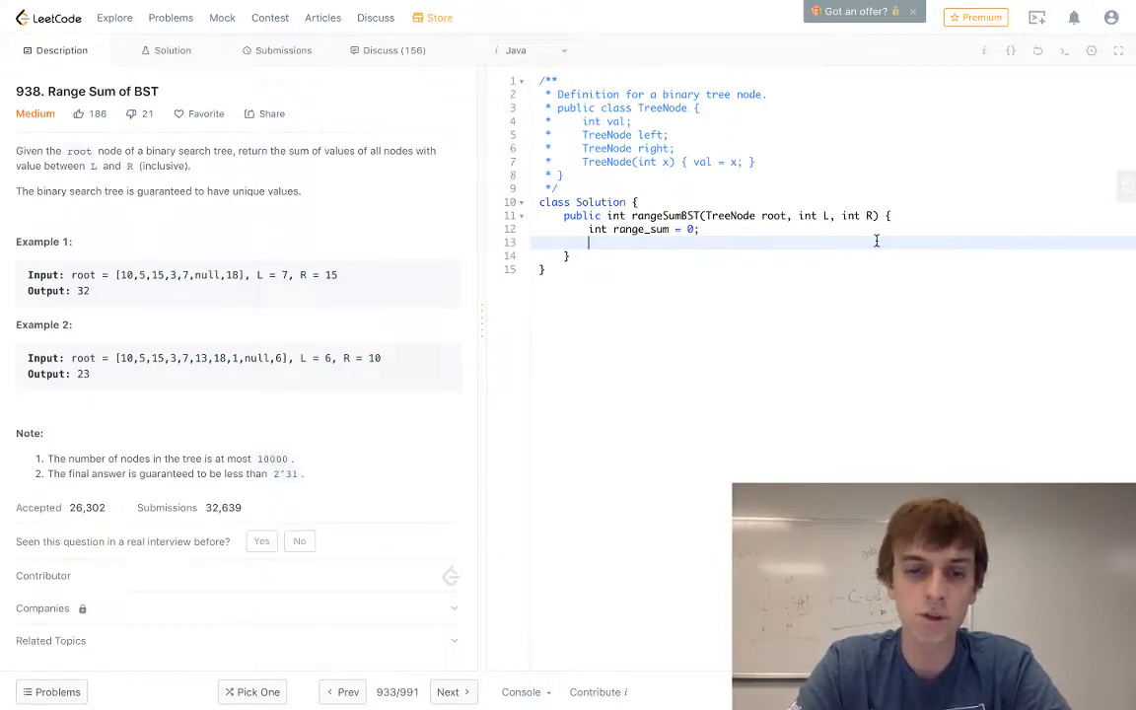
Step: Declare a Stack<TreeNode>, add root to it, and open while (!stack.isEmpty())
{"action": "type", "text": "Stack<"}
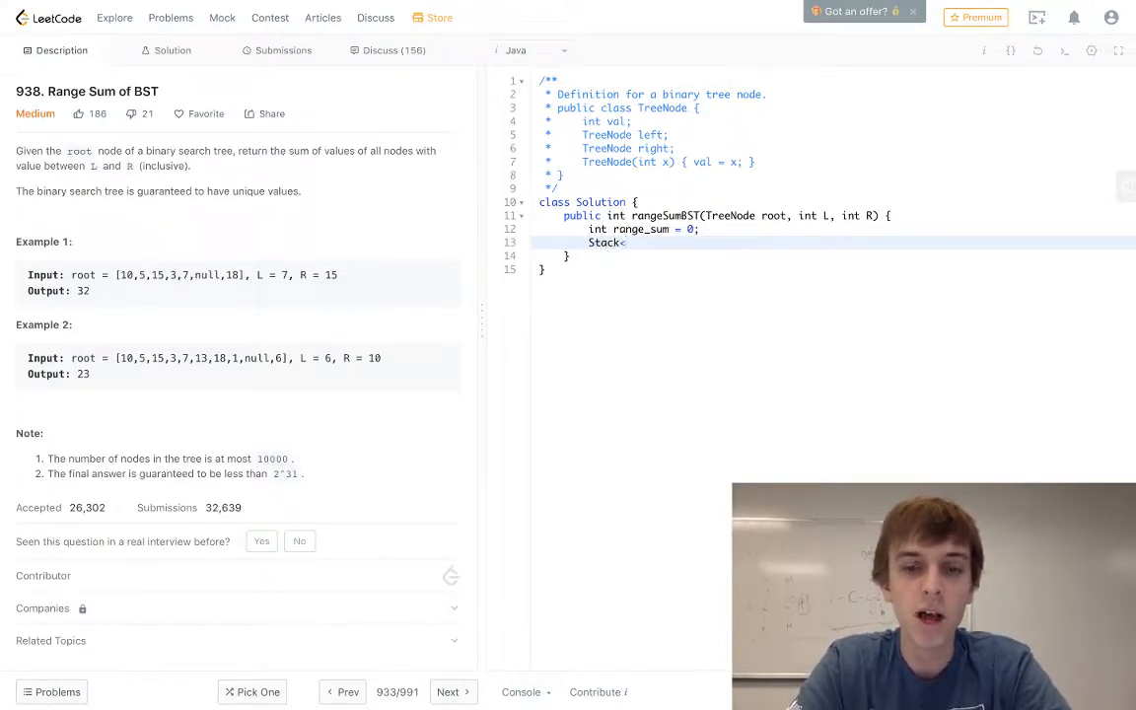
{"action": "type", "text": "TreeNode> stack ="}
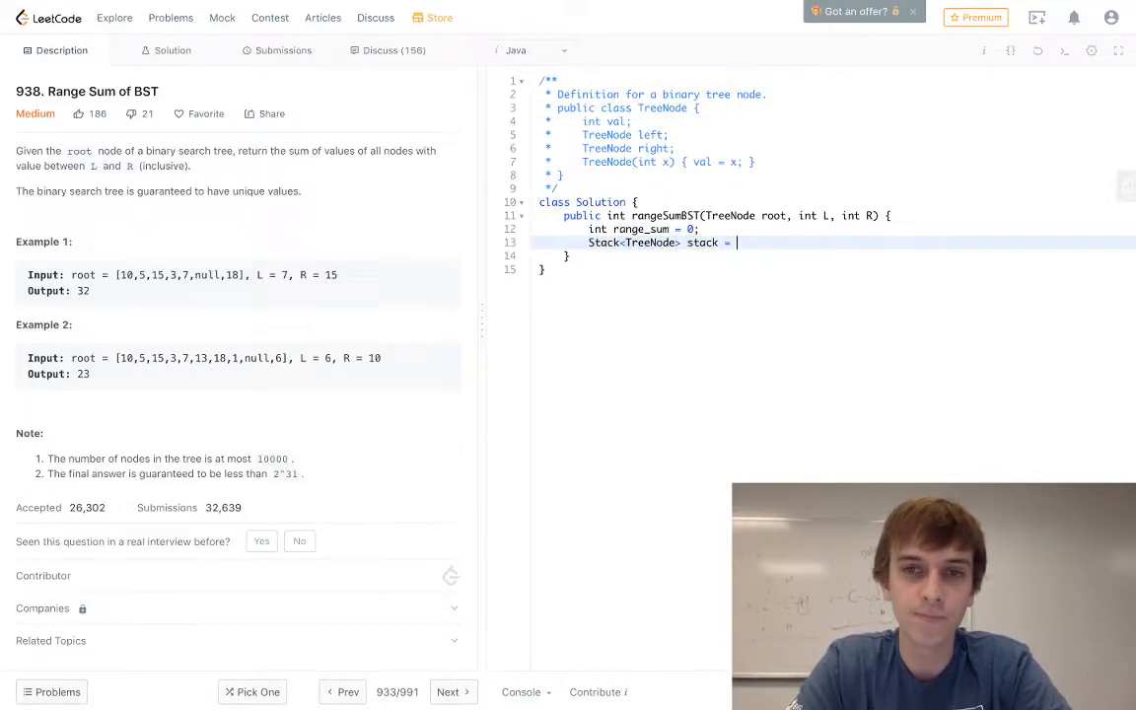
{"action": "type", "text": "new Stack();"}
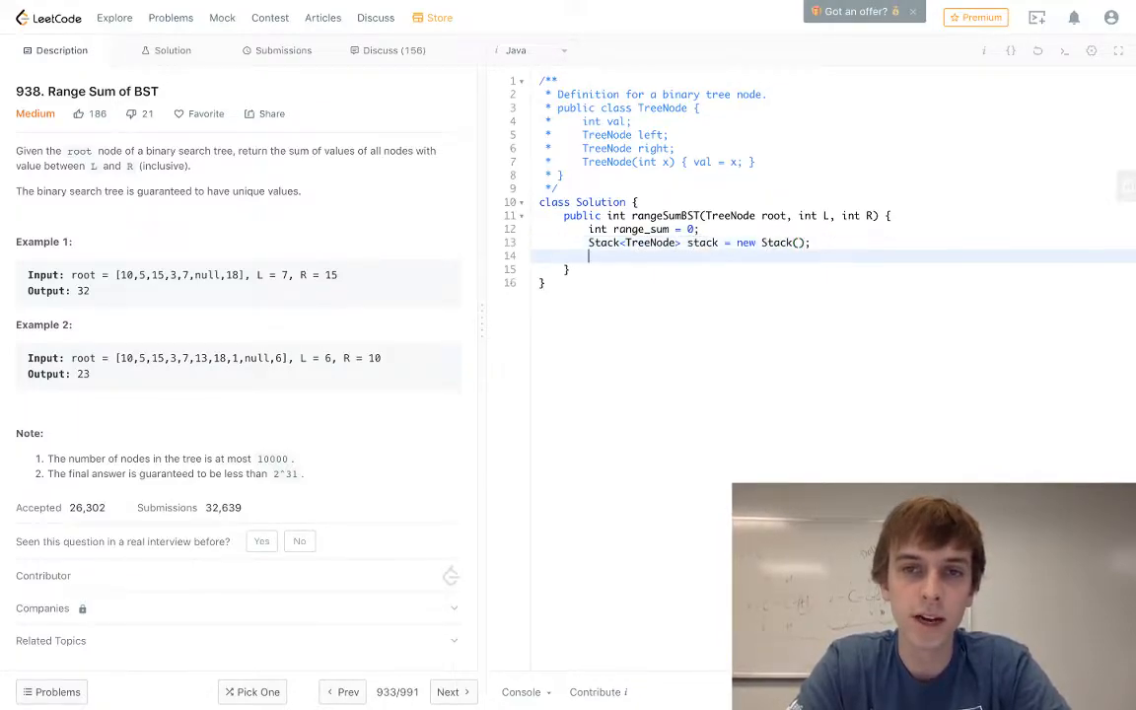
{"action": "type", "text": "stack."}
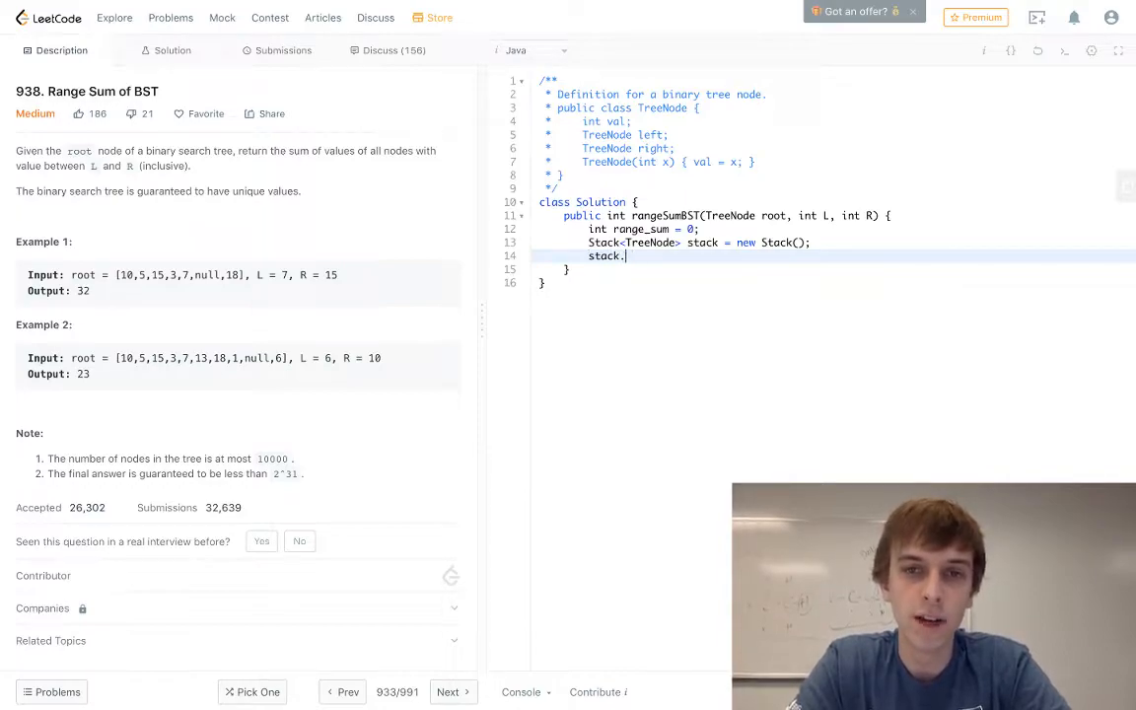
{"action": "type", "text": "add("}
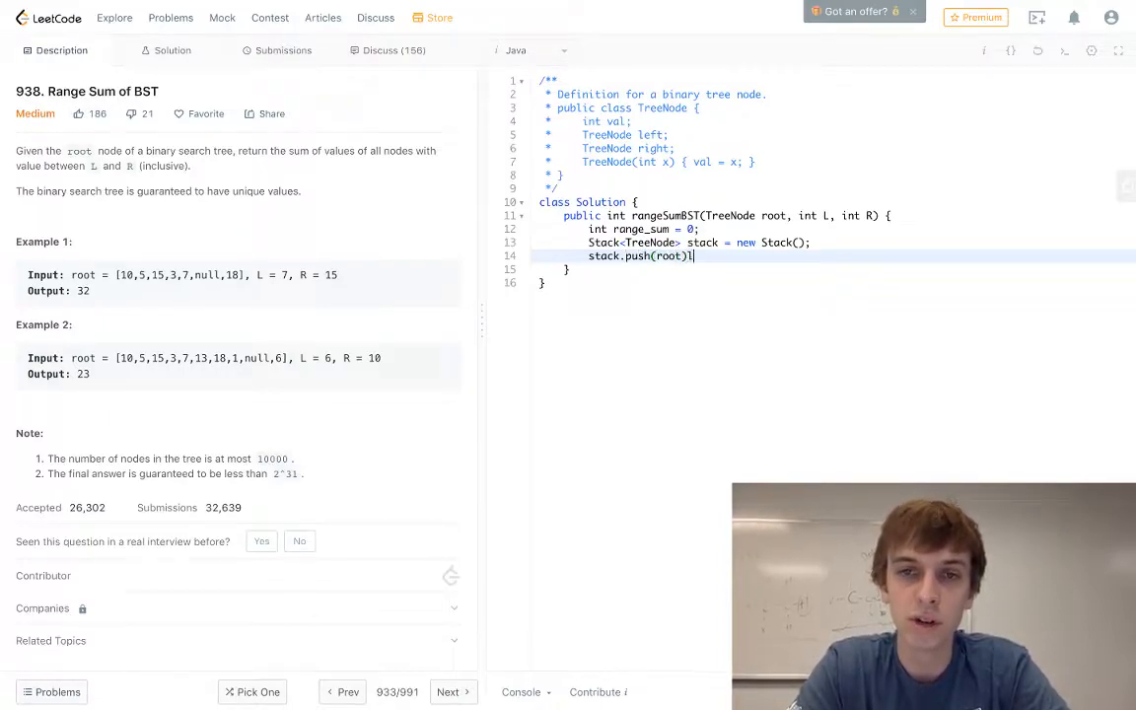
{"action": "type", "text": "while (!"}
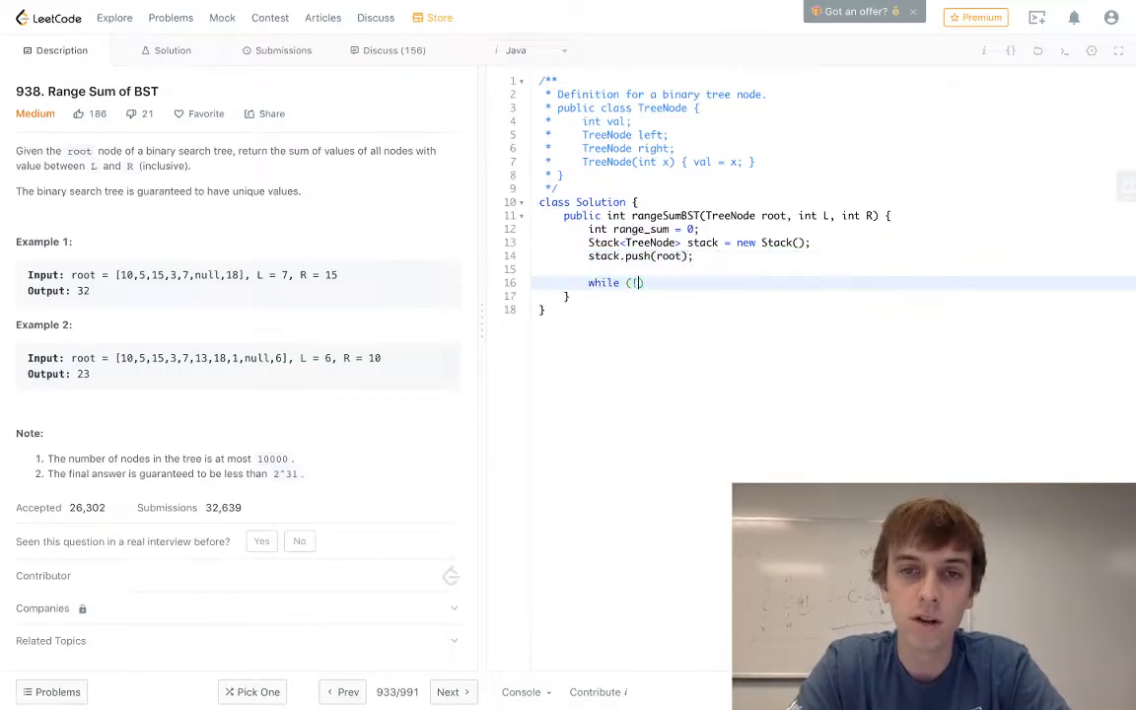
{"action": "type", "text": "!stack.isEmpty("}
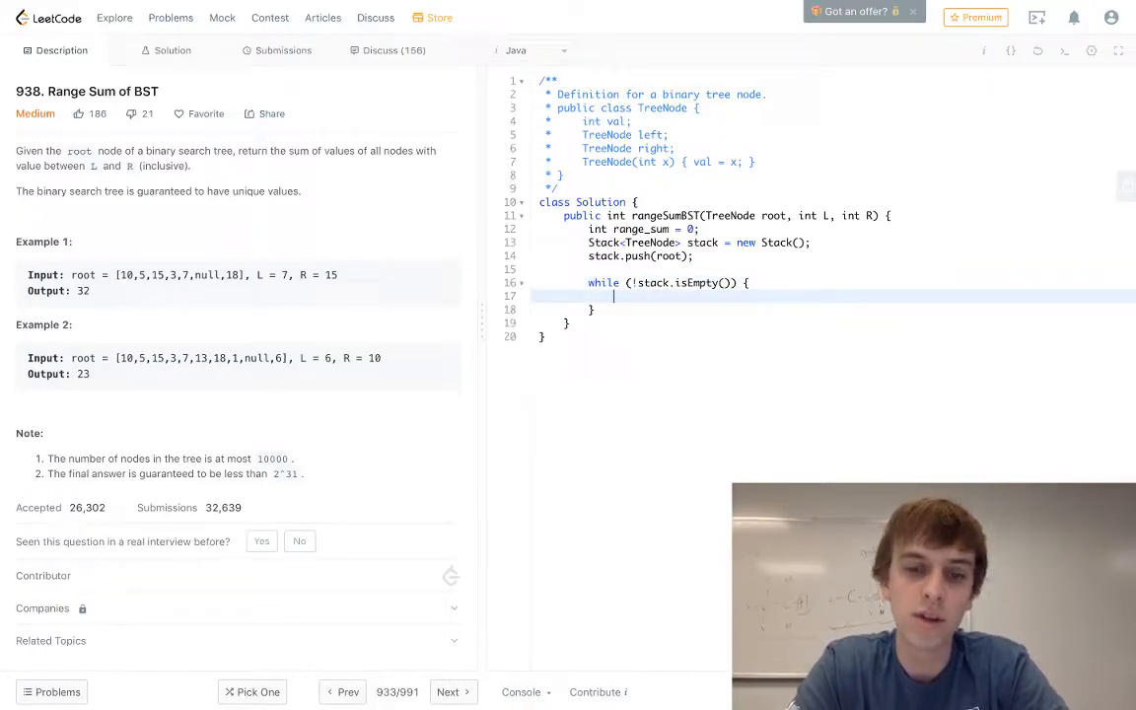
Step: Pop a node from the stack and open a node != null check
{"action": "type", "text": "if"}
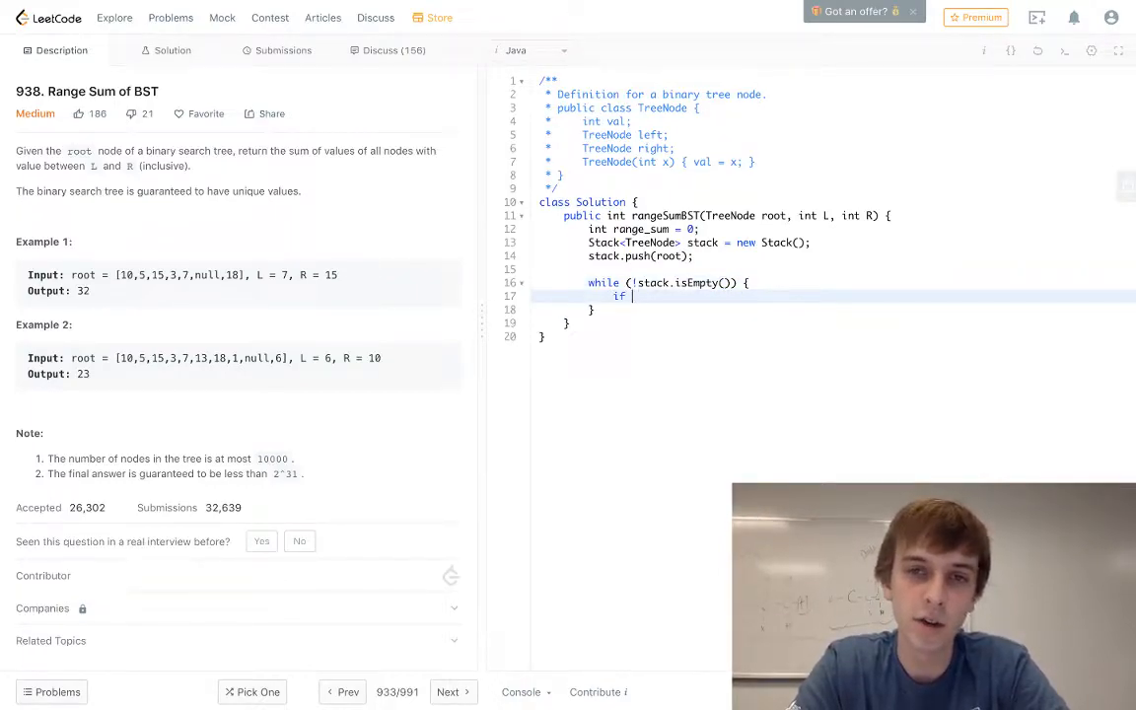
{"action": "type", "text": "Node"}
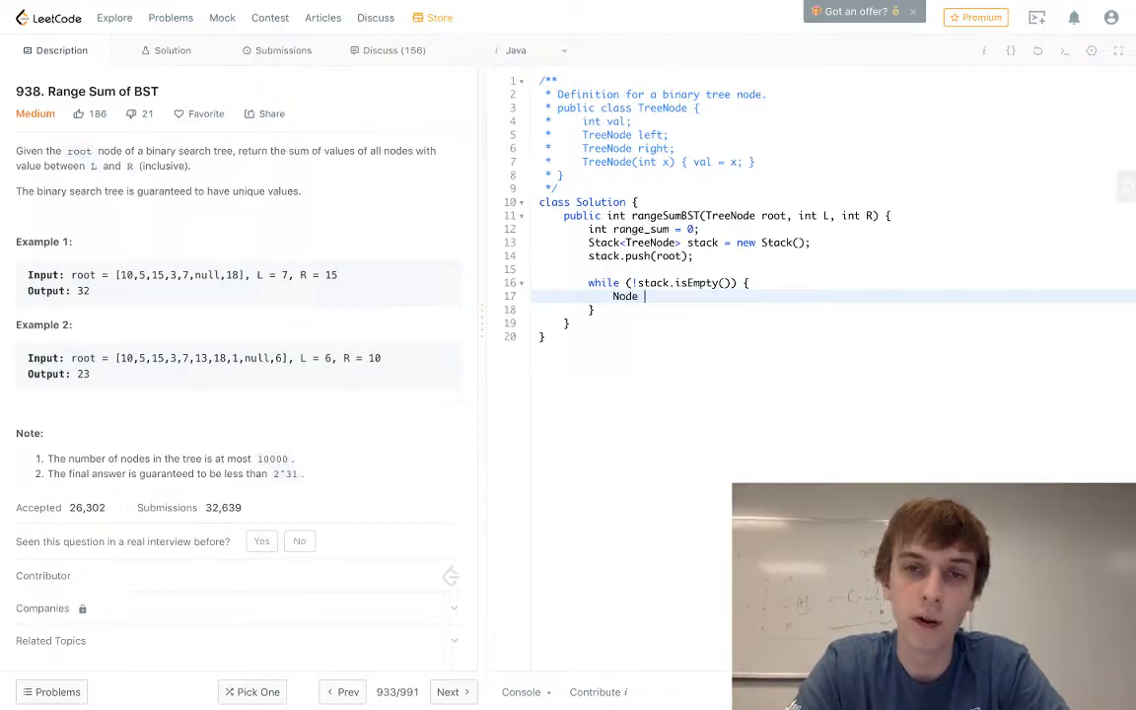
{"action": "type", "text": "node ="}
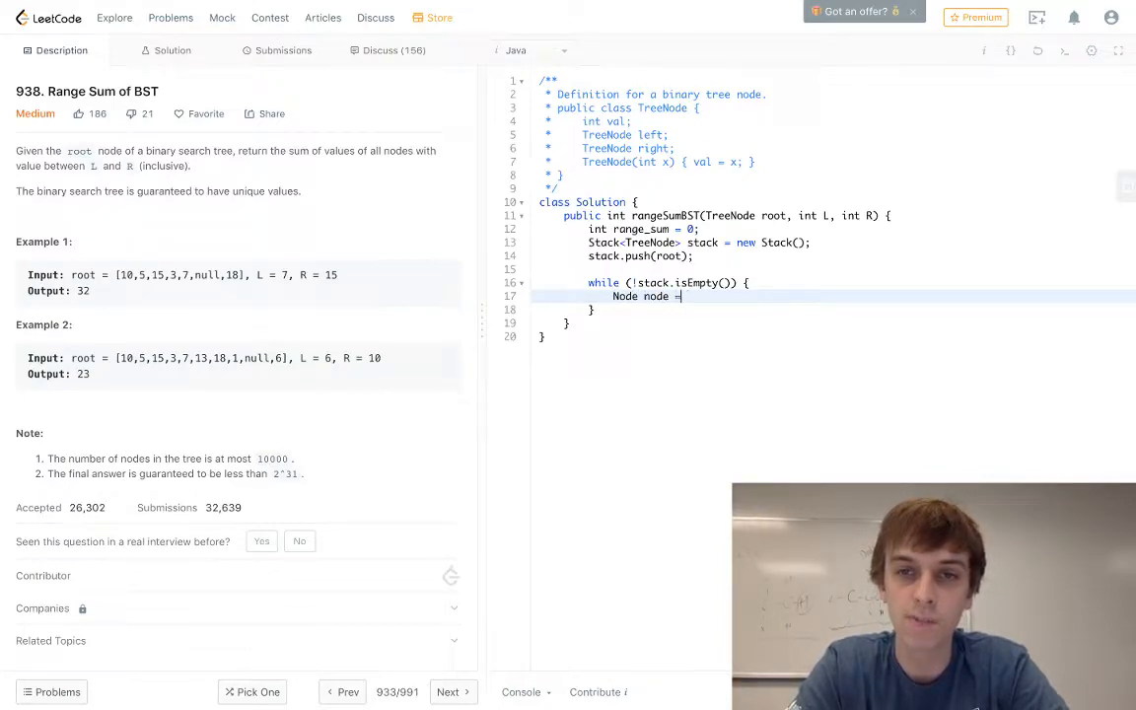
{"action": "type", "text": "stack.pop();"}
{"action": "type", "text": "if (node "}
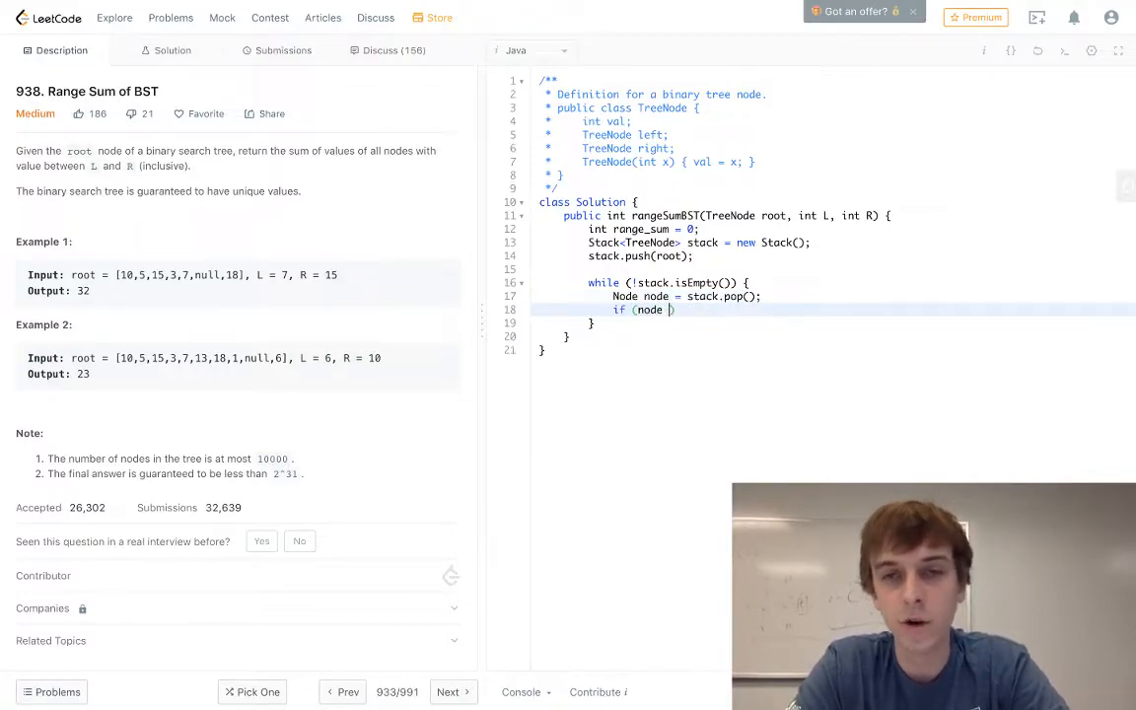
{"action": "type", "text": "!= null) {"}
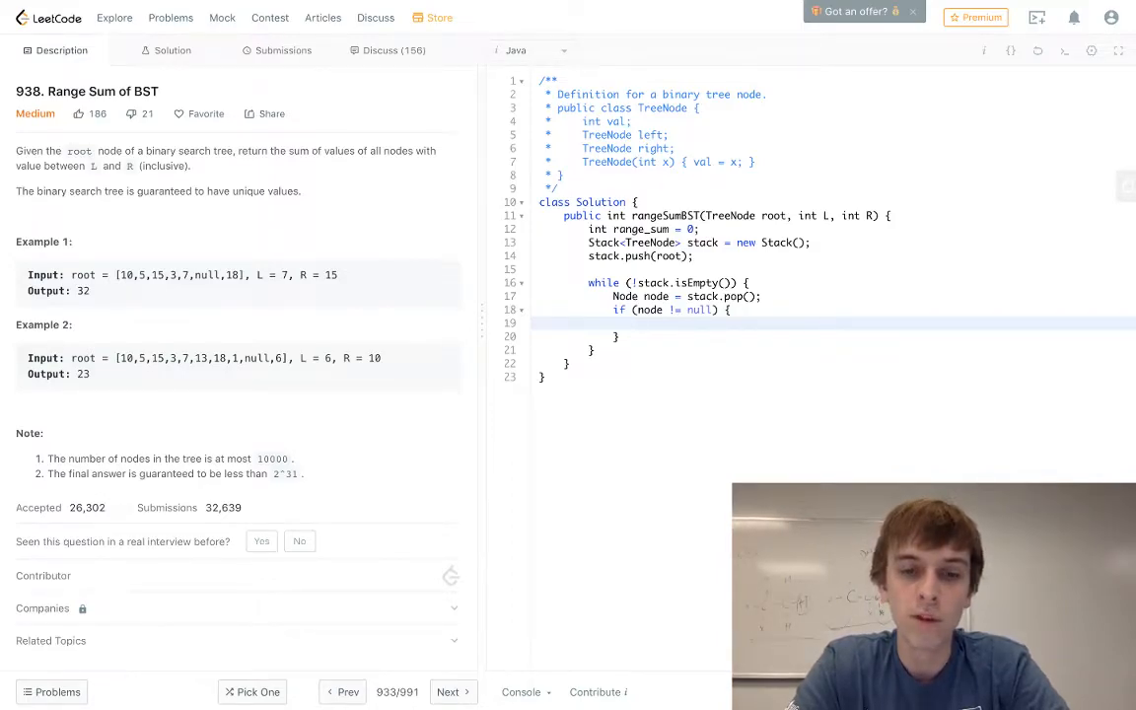
Step: Add to range_sum when the node value lies between L and R
{"action": "type", "text": "if (node.val >"}
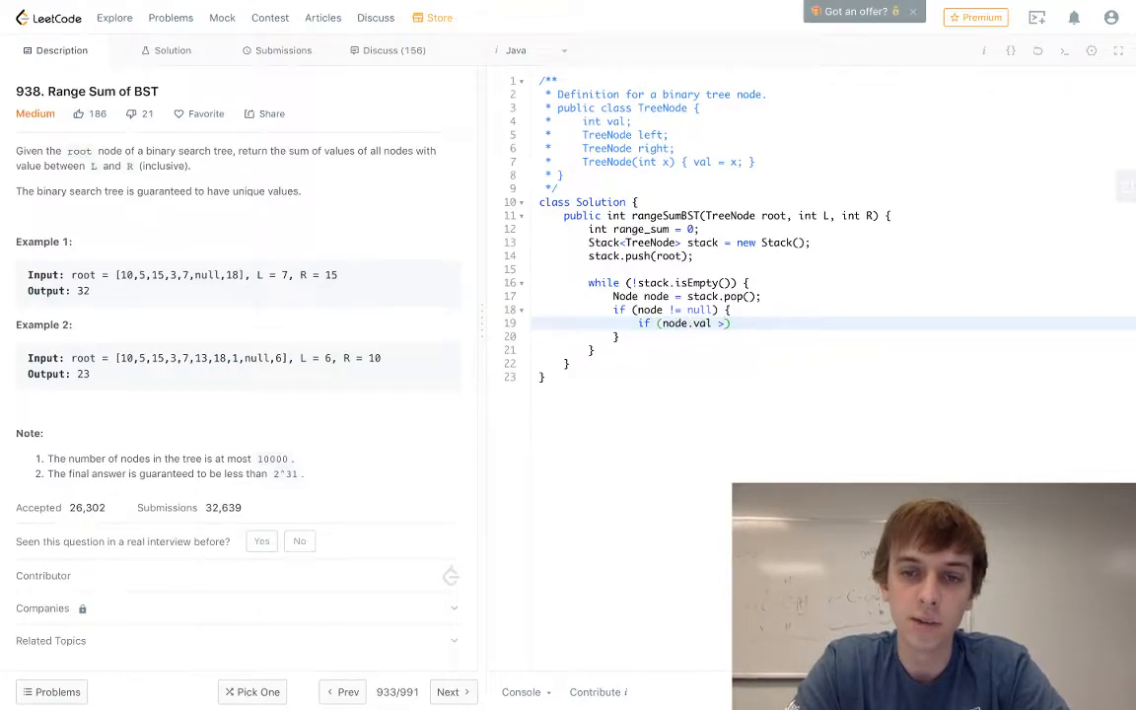
{"action": "type", "text": "= L && node.val <= R"}
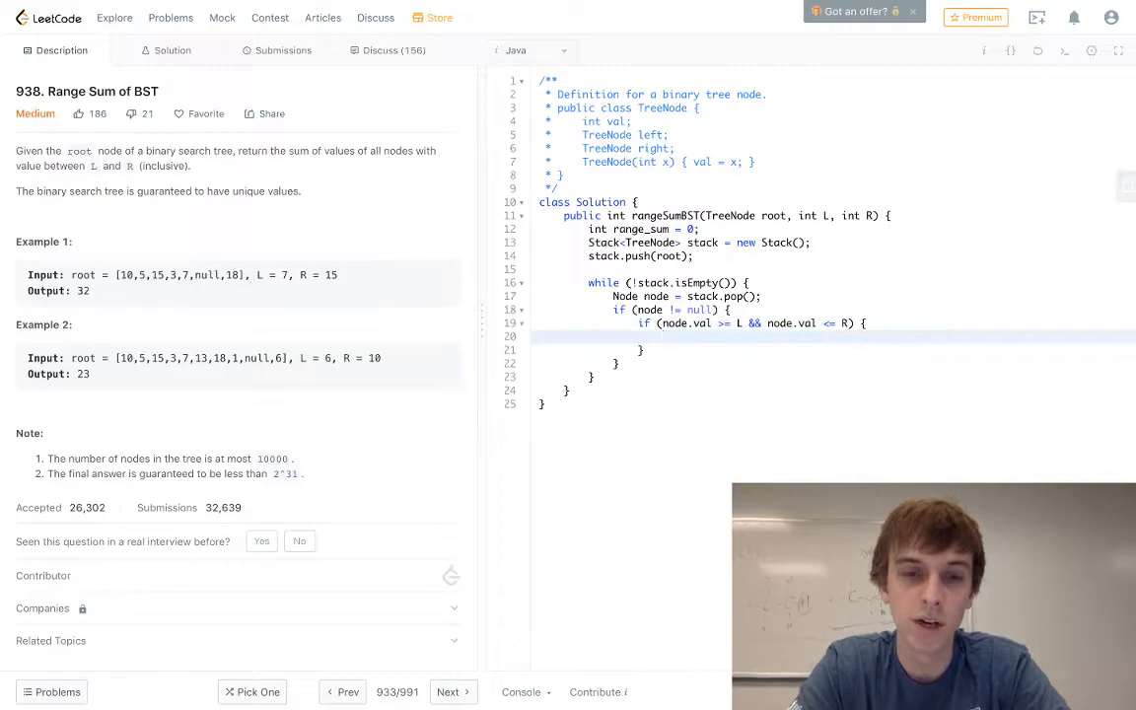
{"action": "type", "text": "range_sum += 1;"}
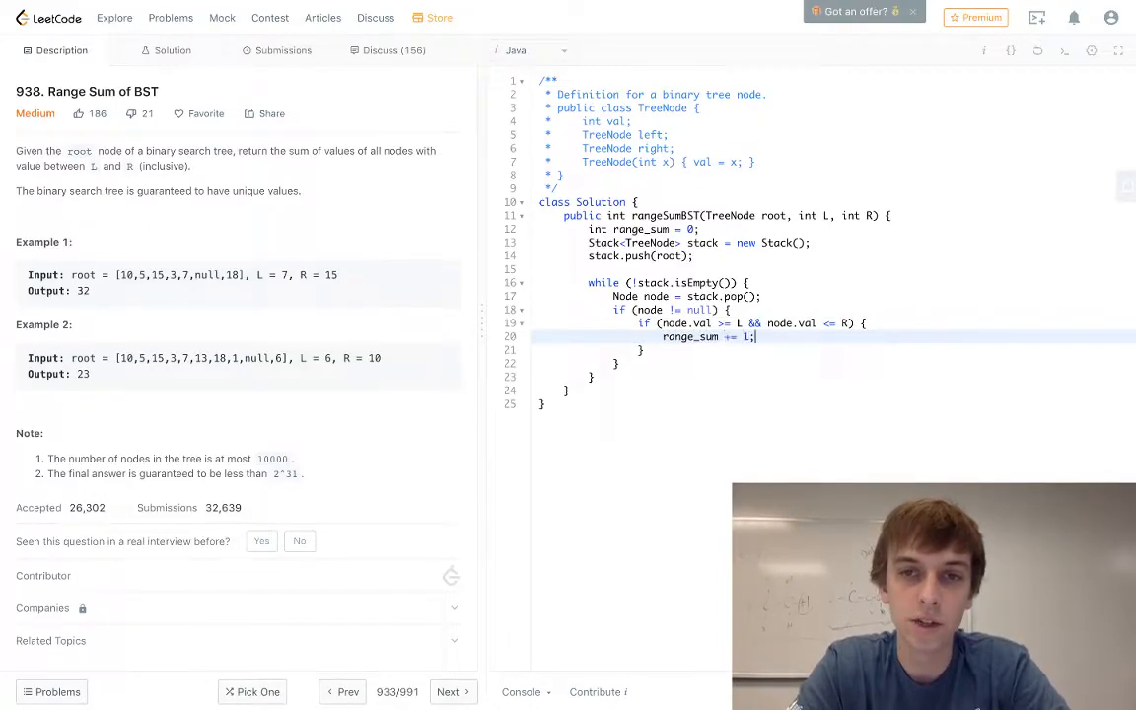
{"action": "type", "text": "novo"}
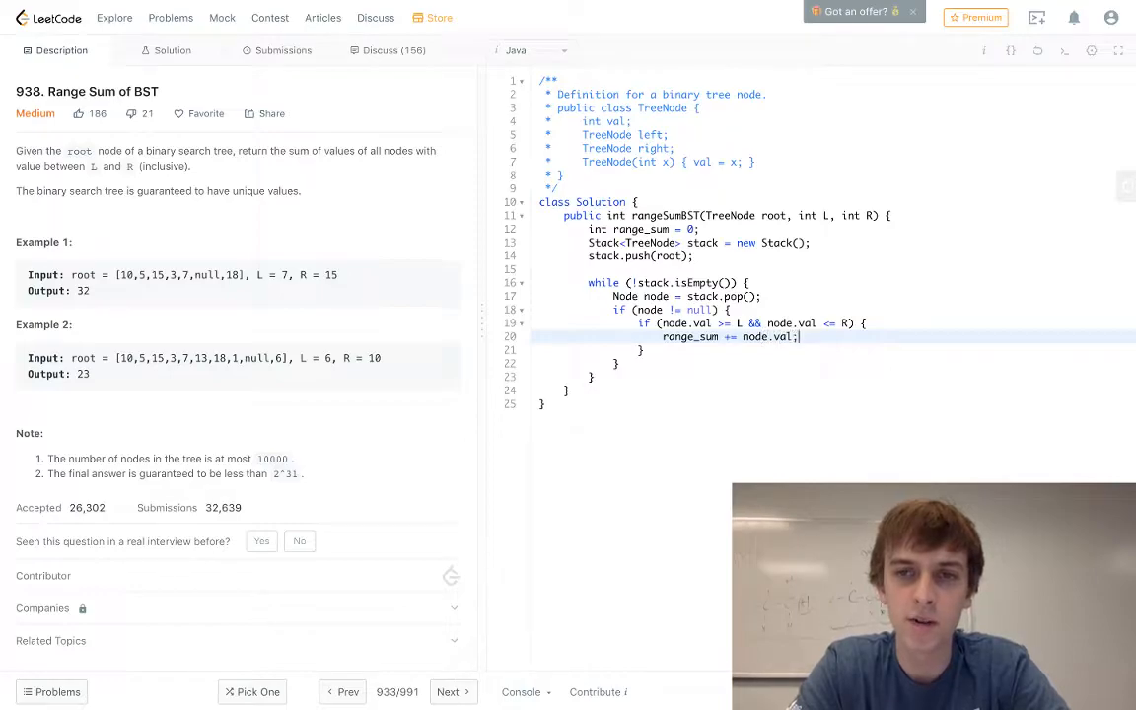
{"action": "type", "text": "if ("}
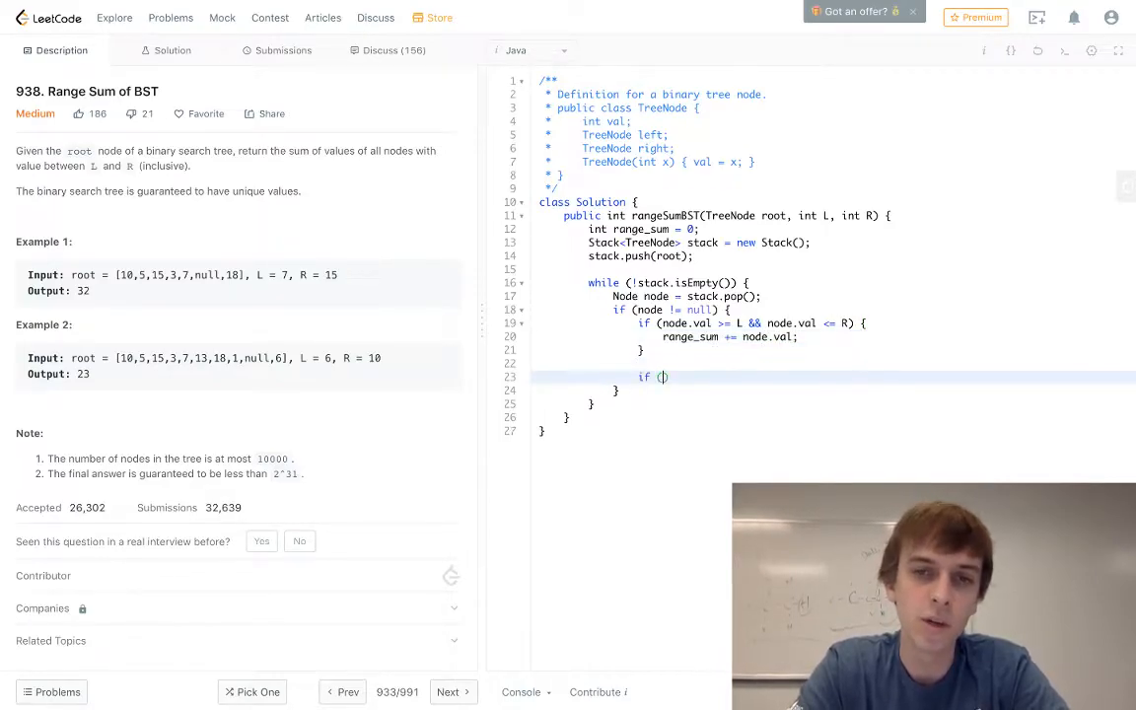
Step: Push node.left onto the stack when node.val > L
{"action": "type", "text": "node.val"}
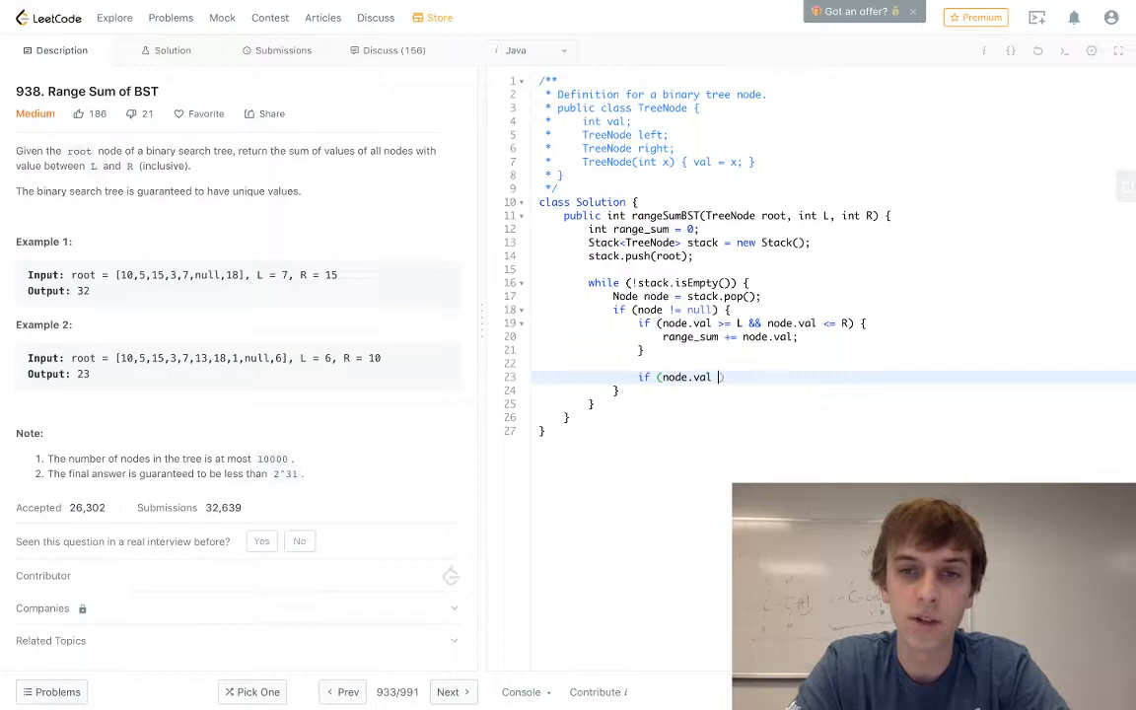
{"action": "type", "text": "> L"}
{"action": "type", "text": "s"}
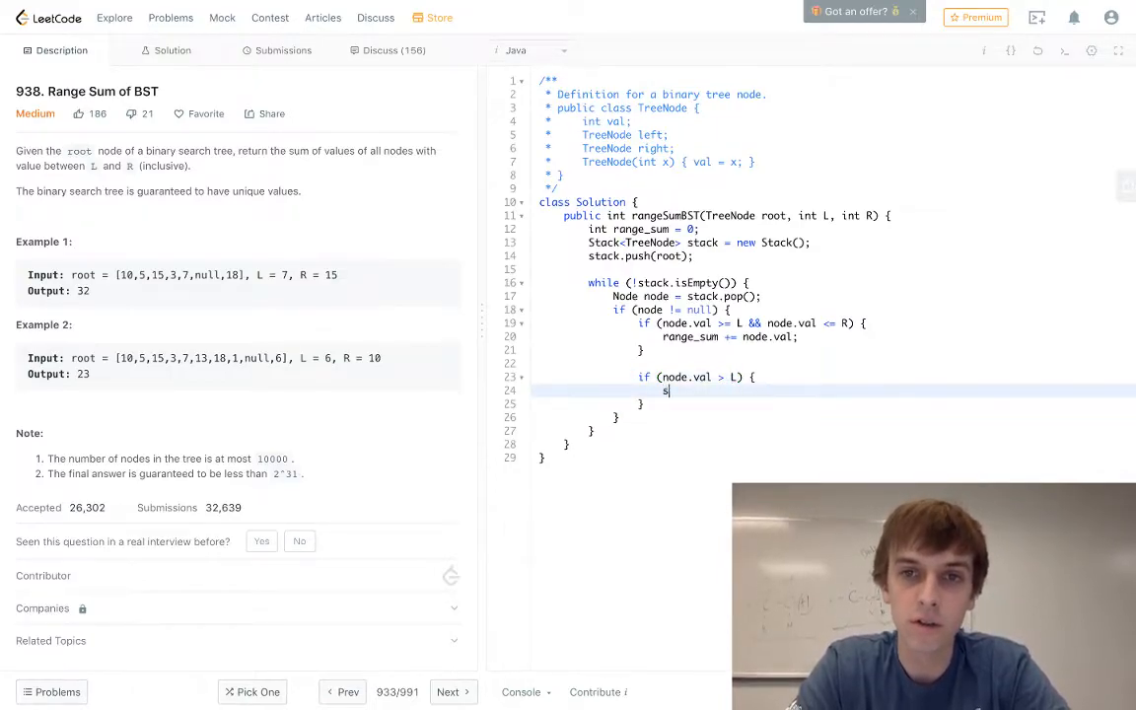
{"action": "type", "text": "tac"}
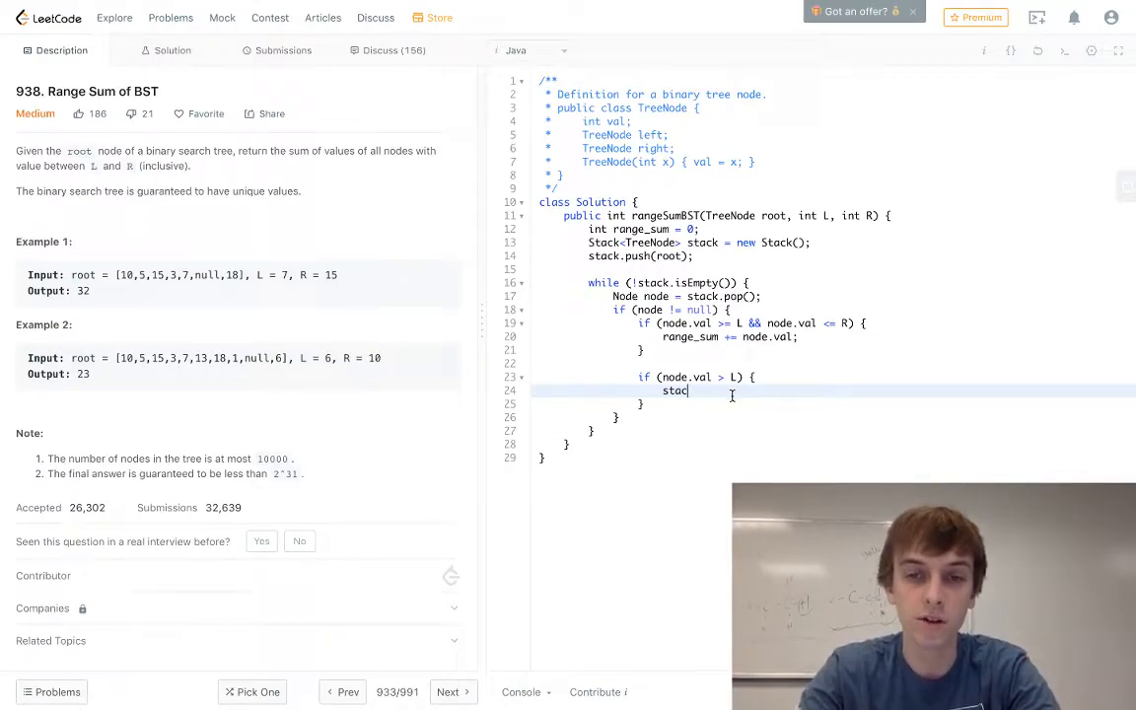
{"action": "type", "text": "k(node.left);"}
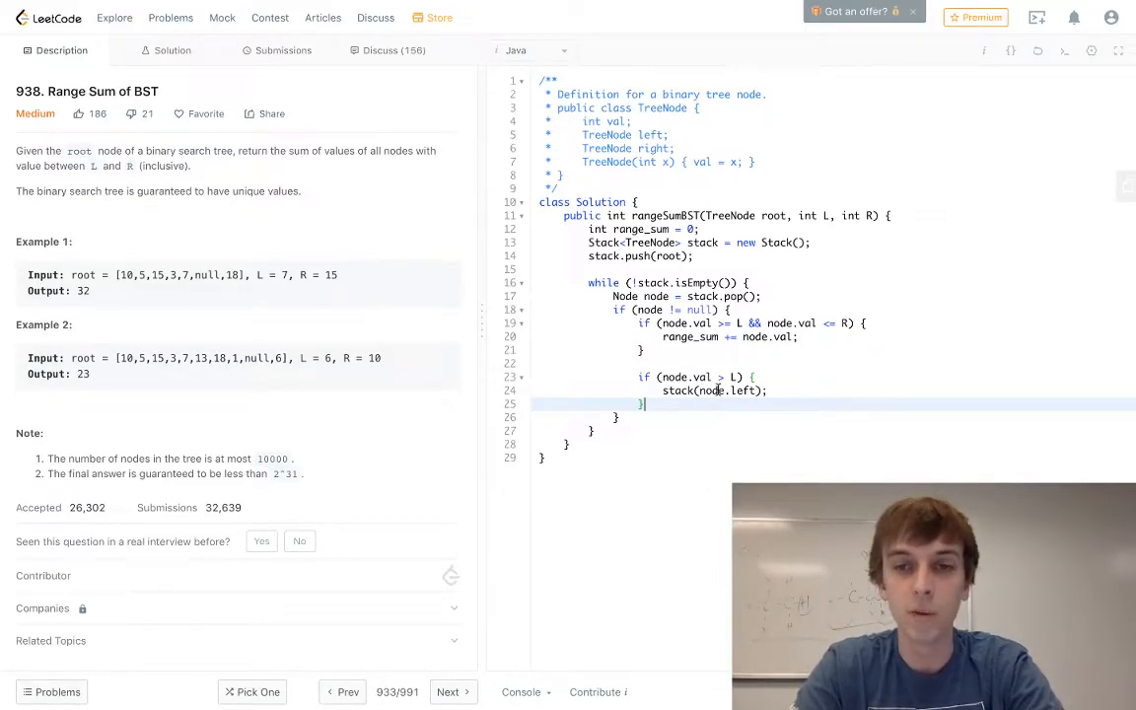
Step: Push node.right onto the stack when node.val < R
{"action": "type", "text": "if ("}
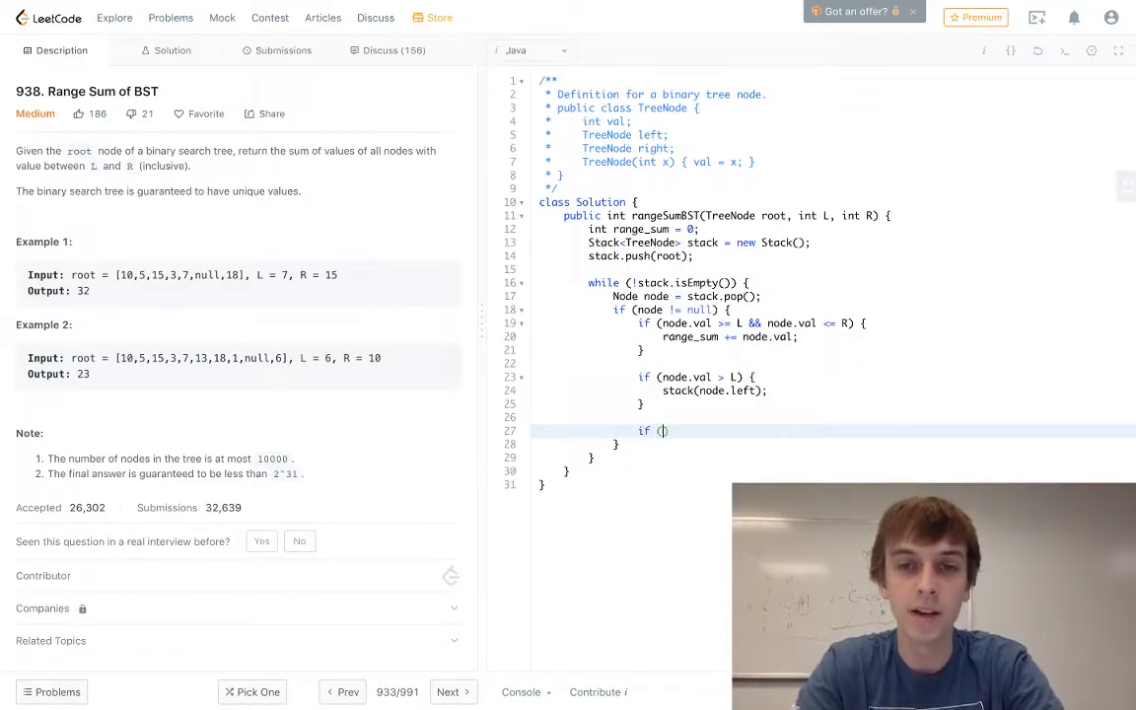
{"action": "type", "text": "node.val < R"}
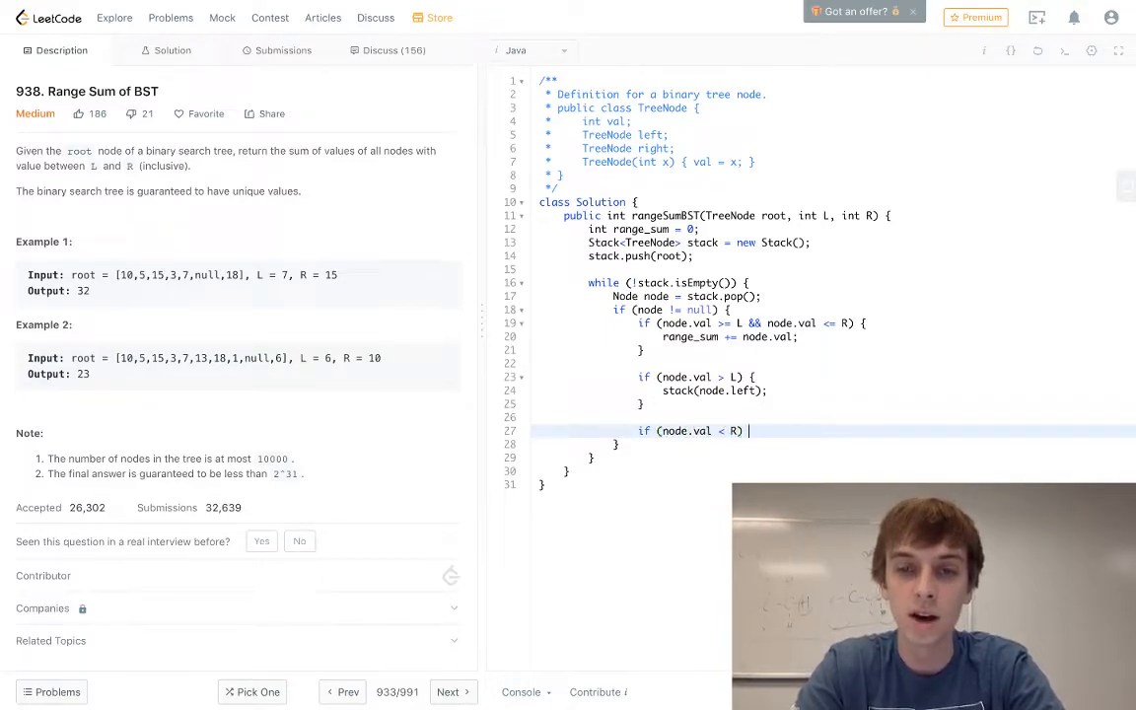
{"action": "type", "text": "stack."}
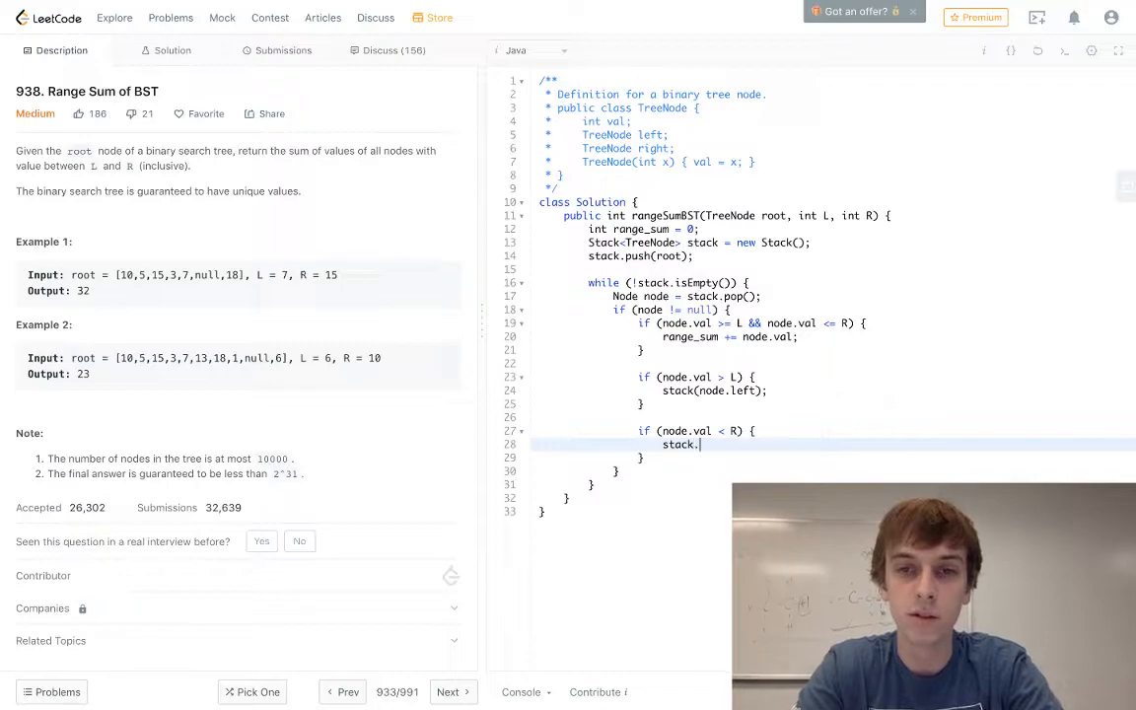
{"action": "type", "text": "(node.r"}
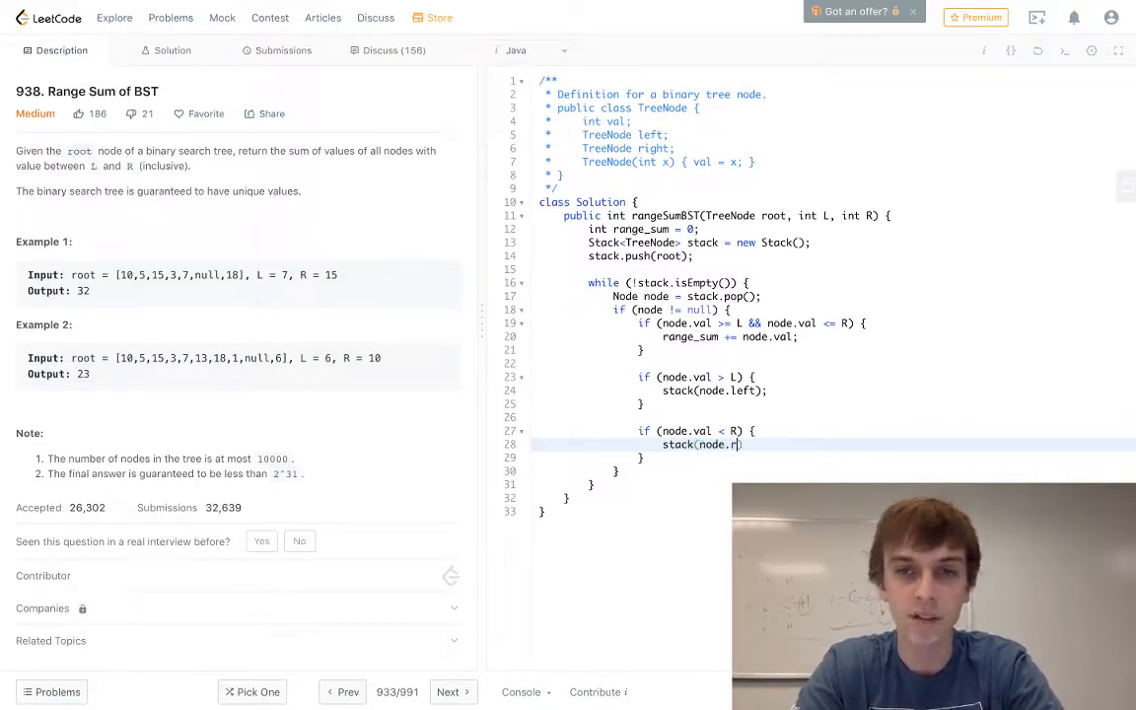
{"action": "type", "text": "ight)"}
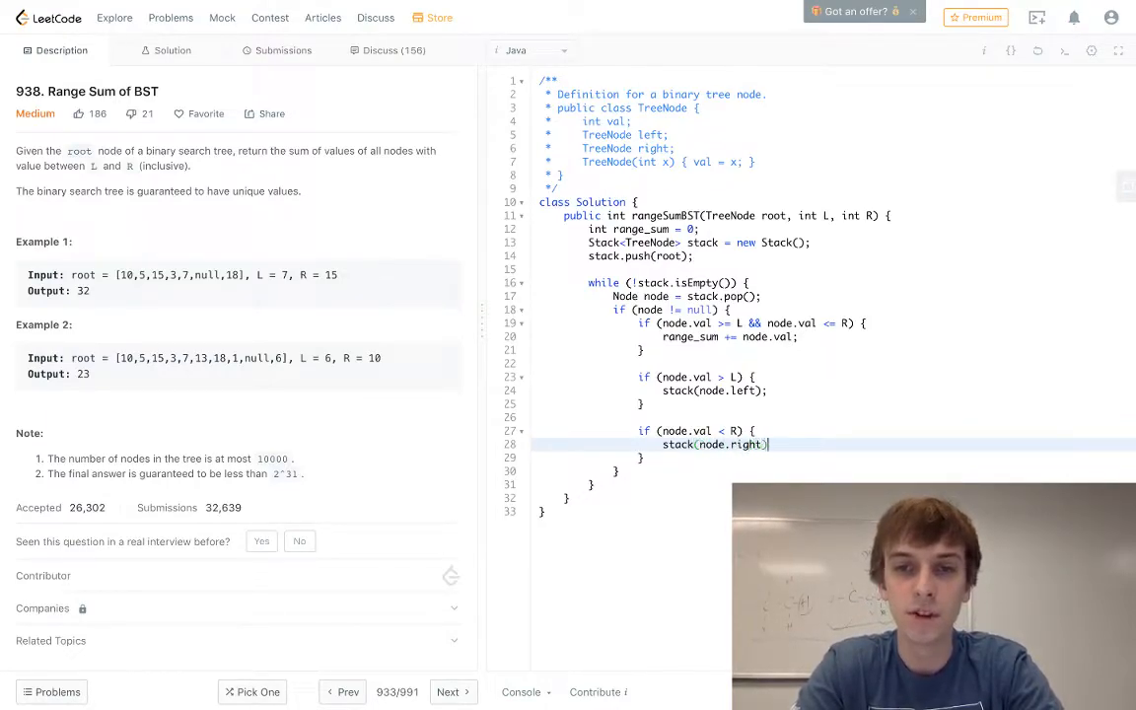
{"action": "type", "text": ";"}
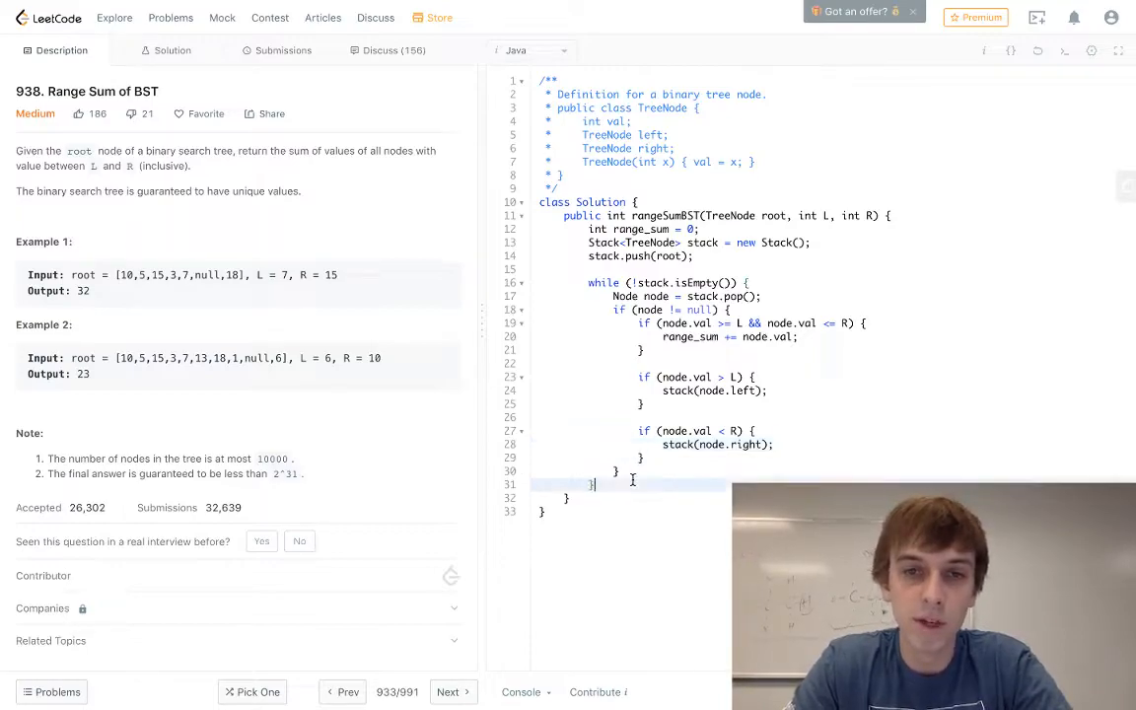
Step: Return range_sum, add != null child checks, and submit until accepted (5 ms, 45.1 MB)
{"action": "type", "text": "return nod"}
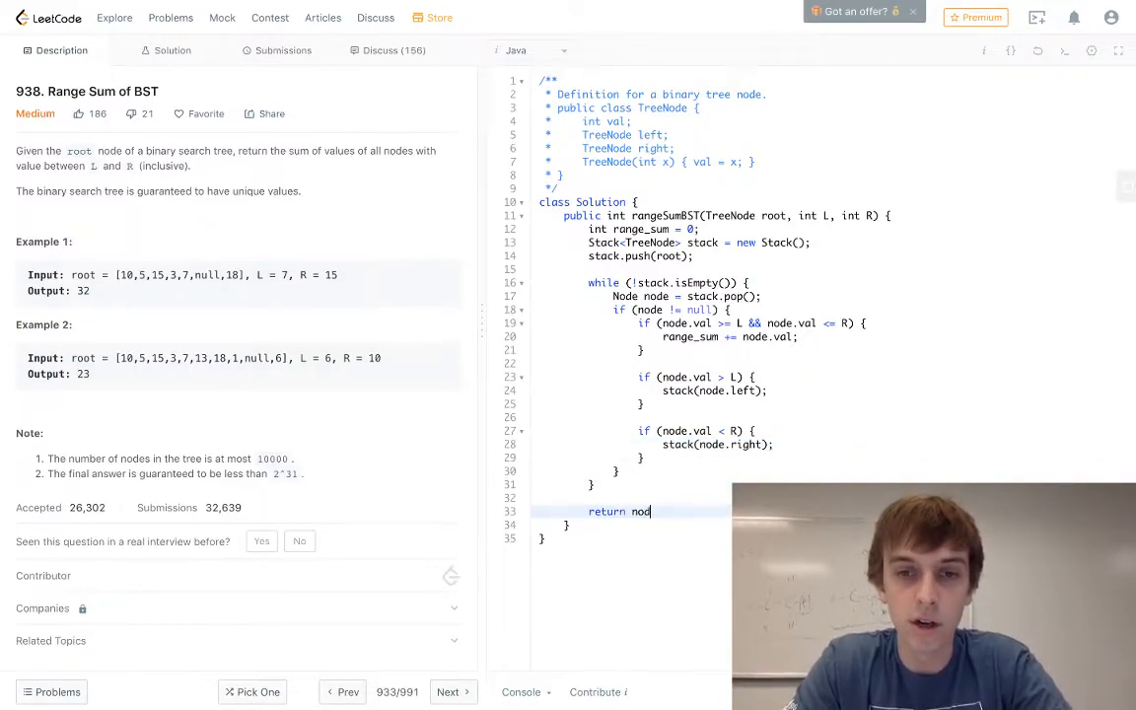
{"action": "type", "text": "range"}
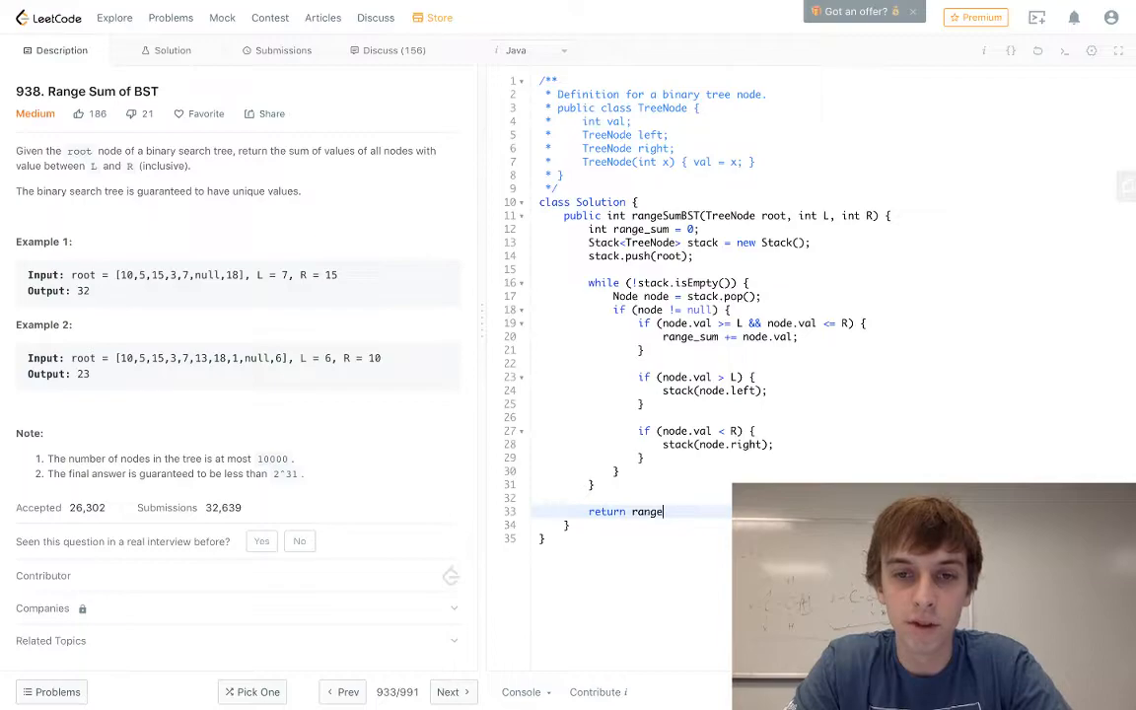
{"action": "left_click", "coordinate": [283, 50]}
{"action": "type", "text": " && node.right "}
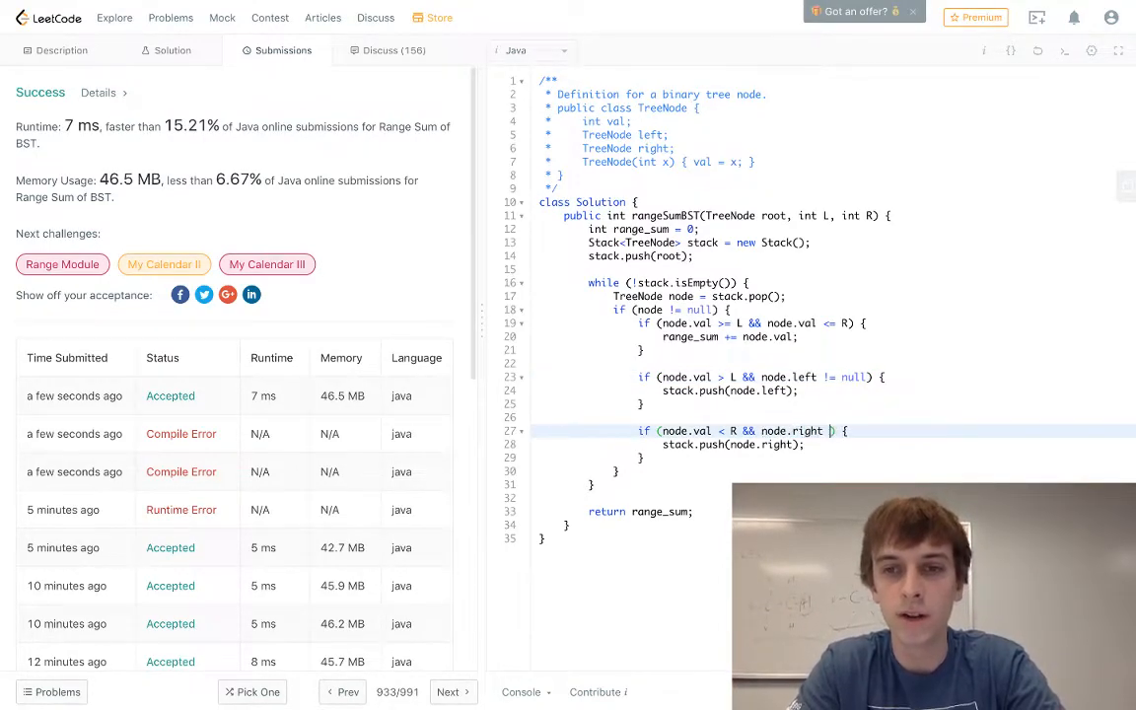
{"action": "type", "text": "!= null"}
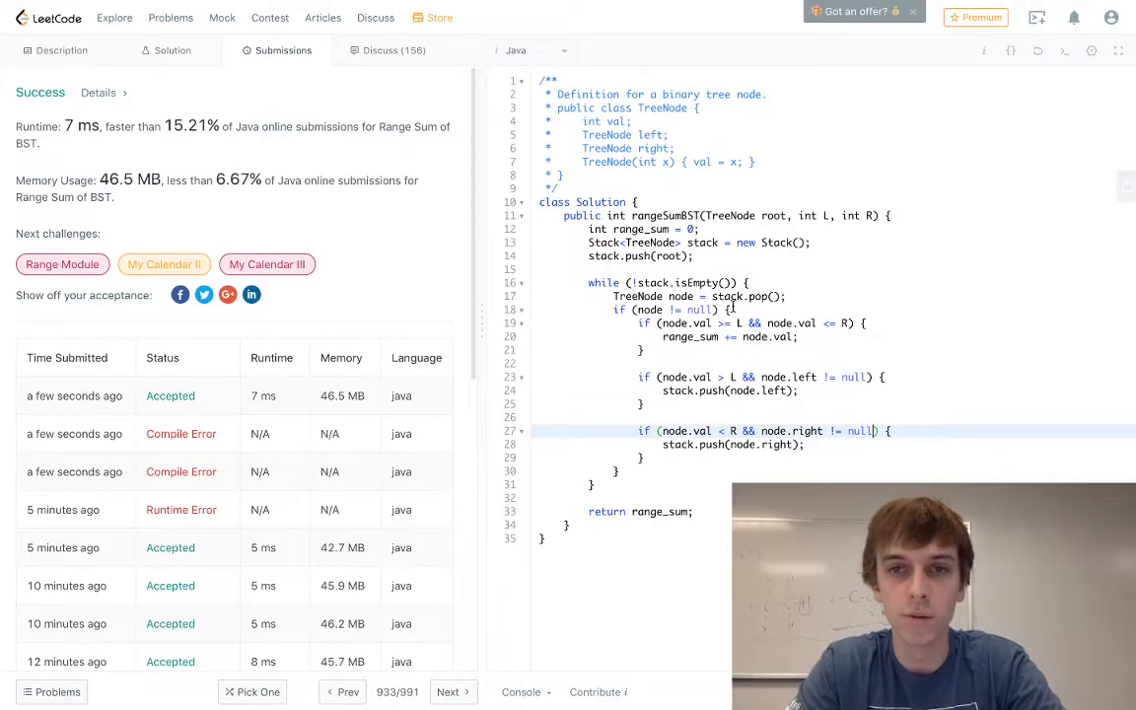
{"action": "left_click_drag", "start_coordinate": [873, 431], "coordinate": [608, 322]}
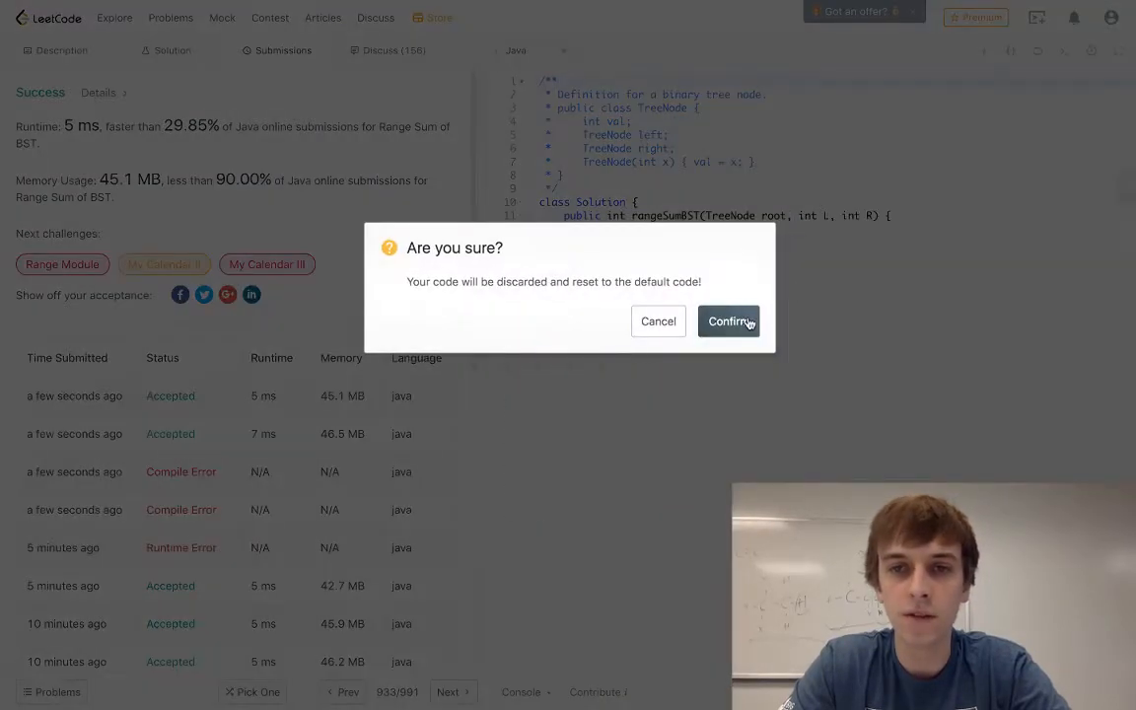
Step: Reset to starter code and add an empty get_range_sum(TreeNode root, int L, int R) method
{"action": "left_click", "coordinate": [729, 320]}
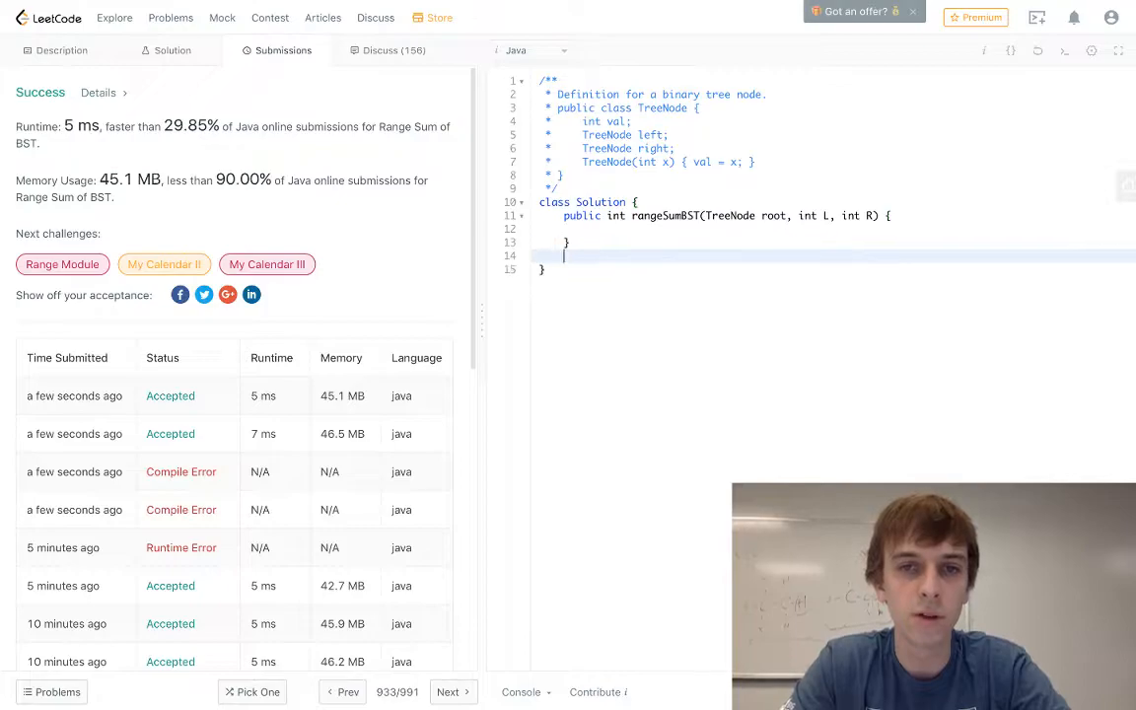
{"action": "type", "text": "public"}
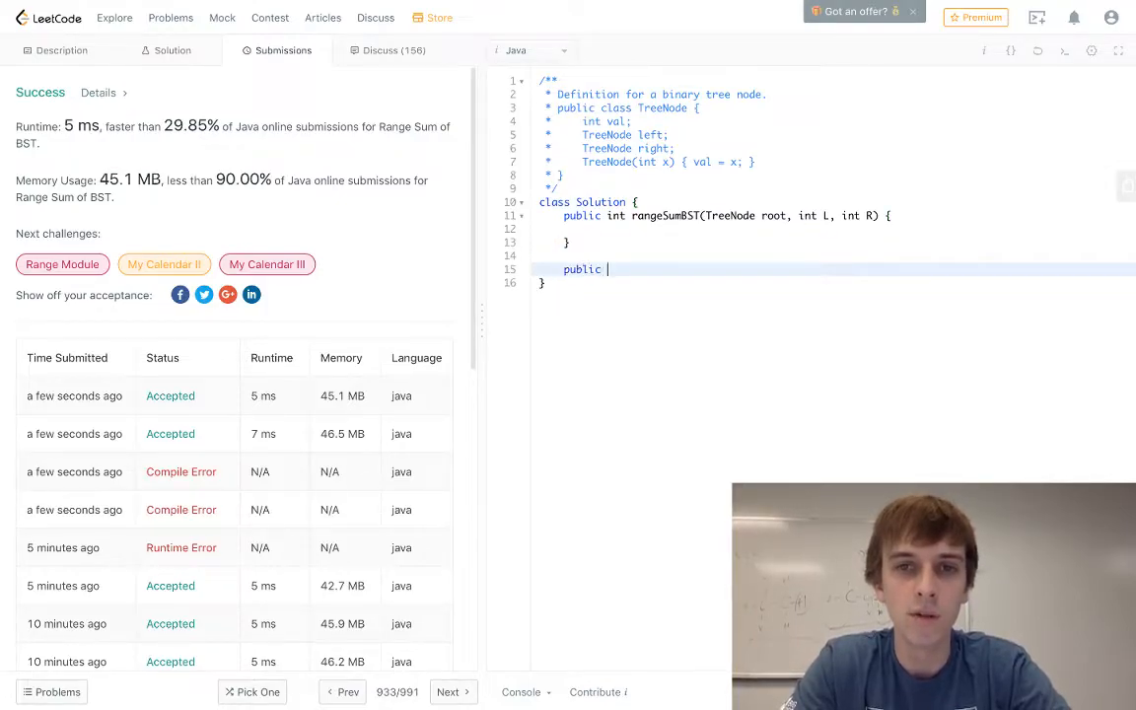
{"action": "type", "text": "void get"}
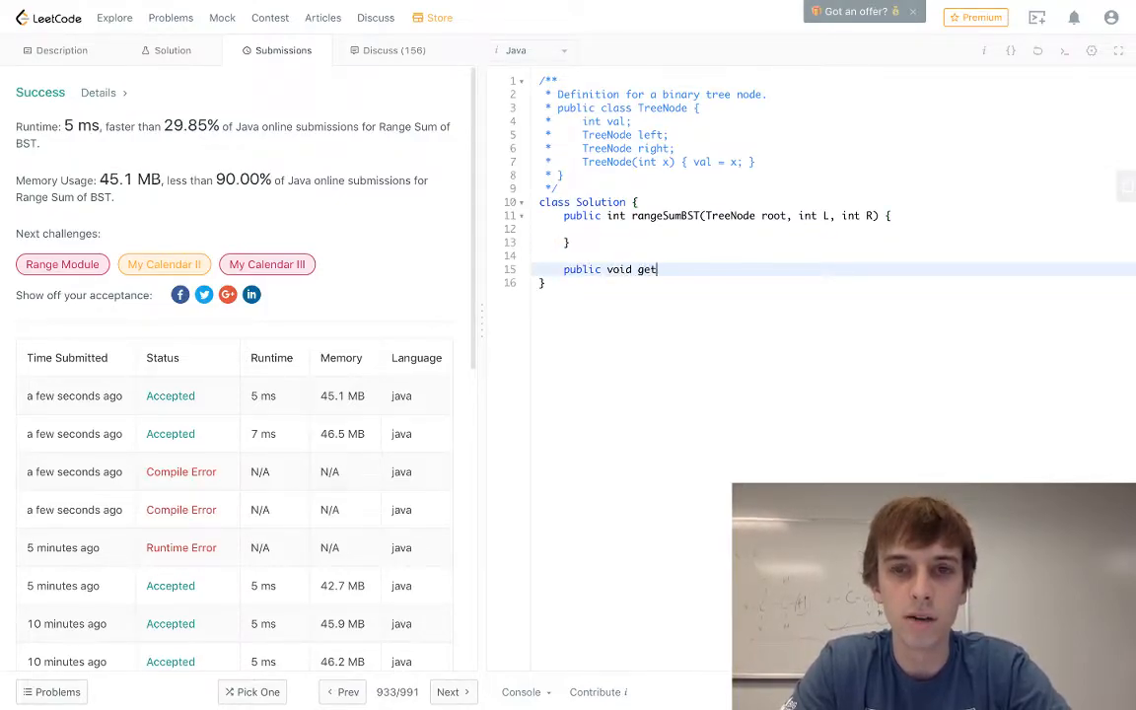
{"action": "type", "text": "_range_sum()"}
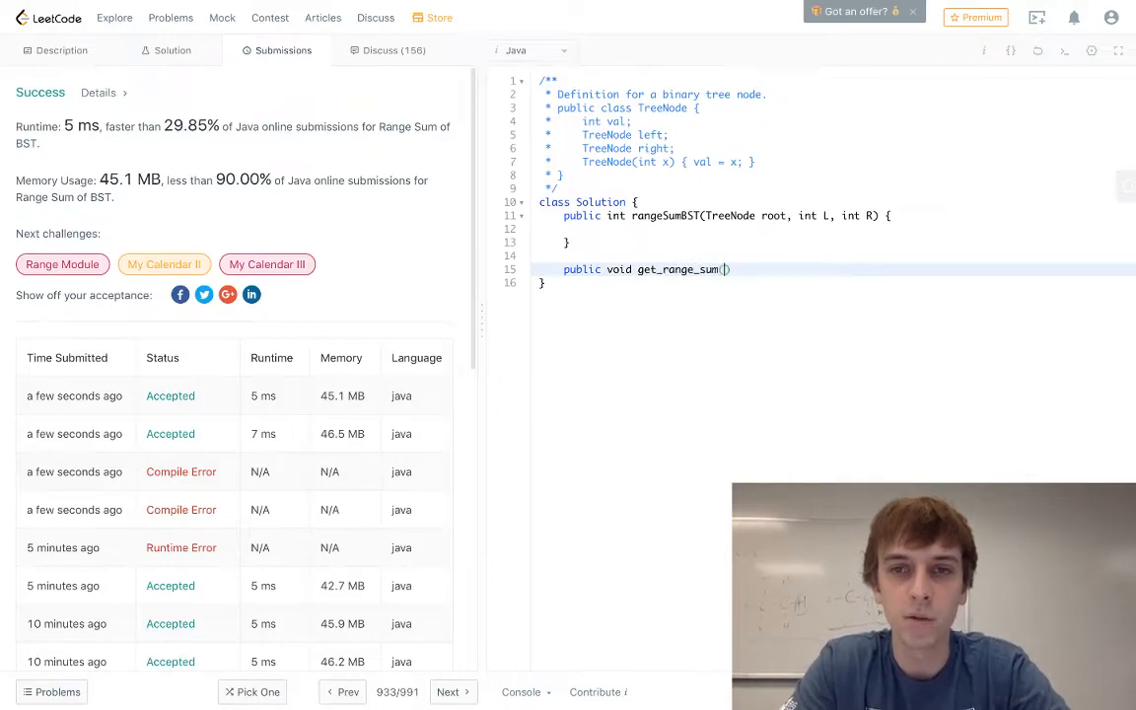
{"action": "type", "text": "TreeNode root, int L,"}
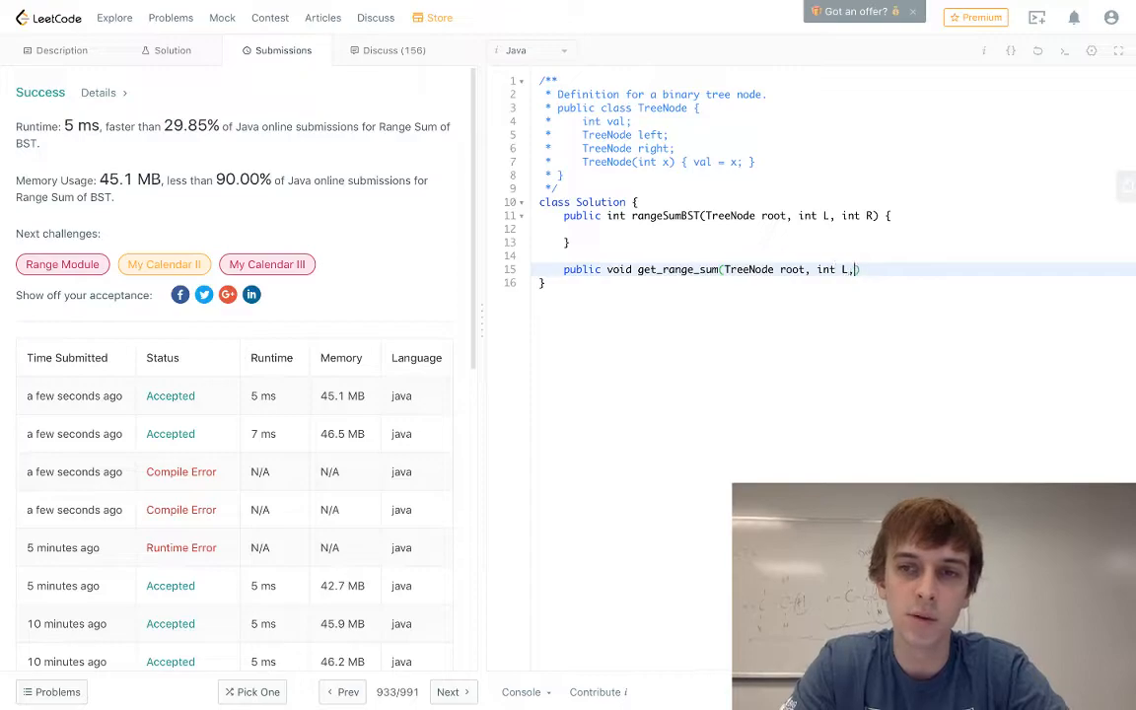
{"action": "type", "text": "int R)"}
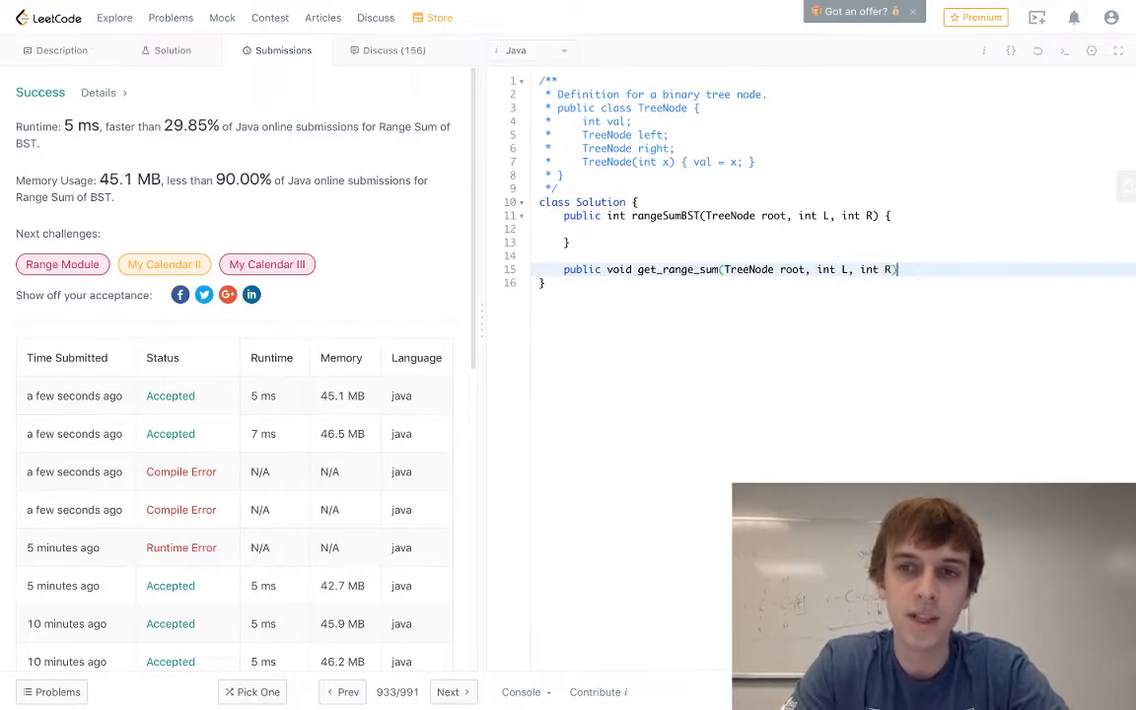
{"action": "type", "text": "{"}
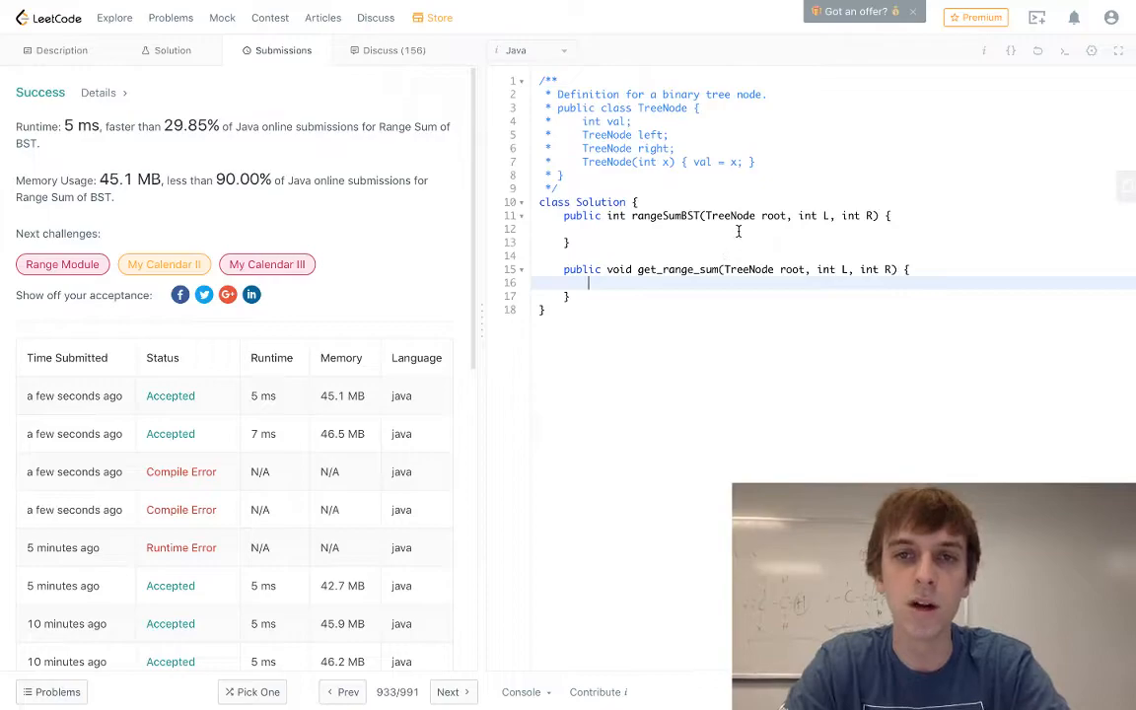
Step: Add an int range_sum field, call get_range_sum(root, L, R), and return range_sum
{"action": "type", "text": "int"}
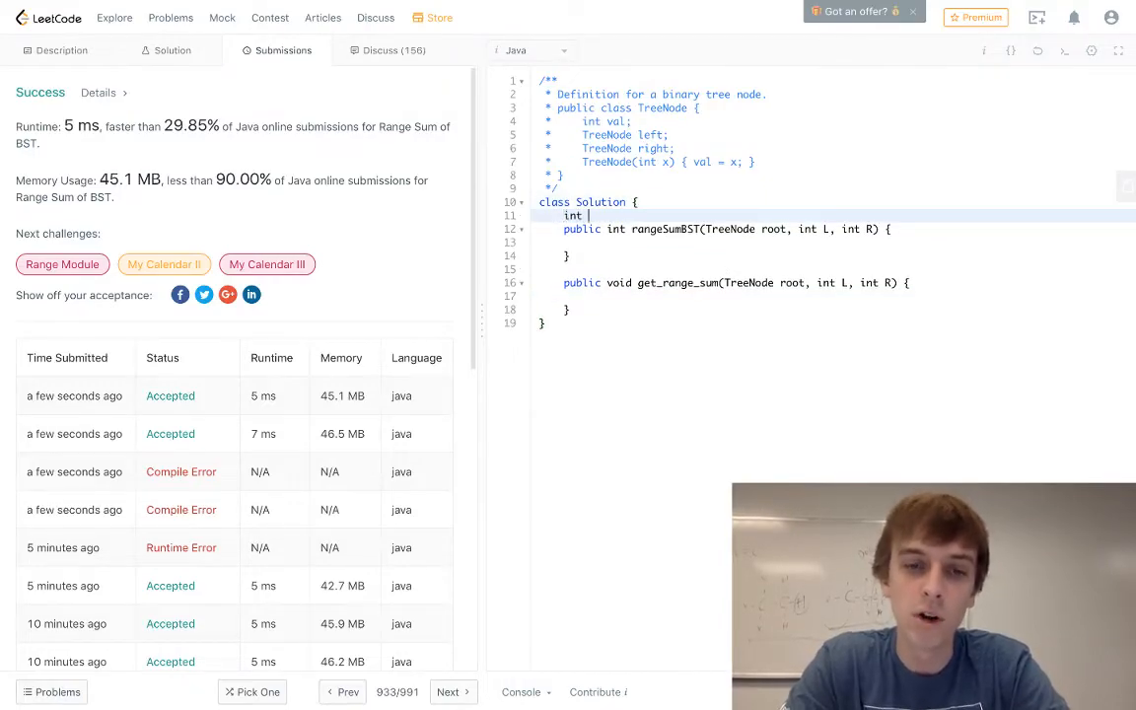
{"action": "type", "text": "range_sum;"}
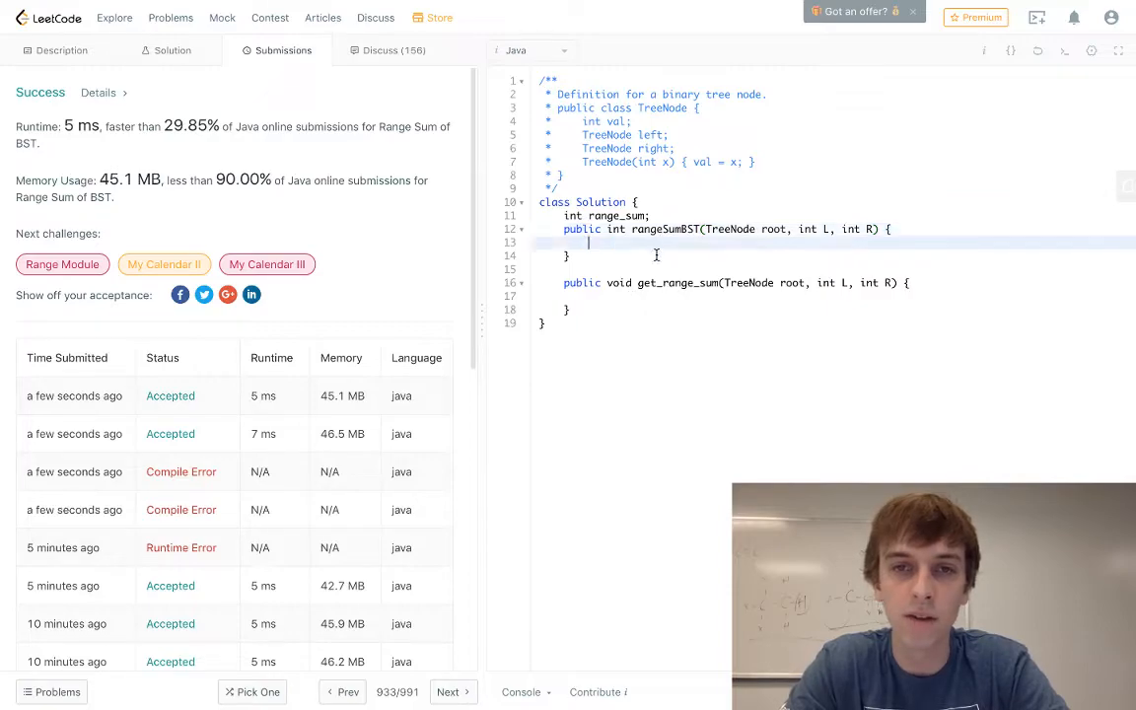
{"action": "type", "text": "range_sum = 0;"}
{"action": "type", "text": "get_range_sum("}
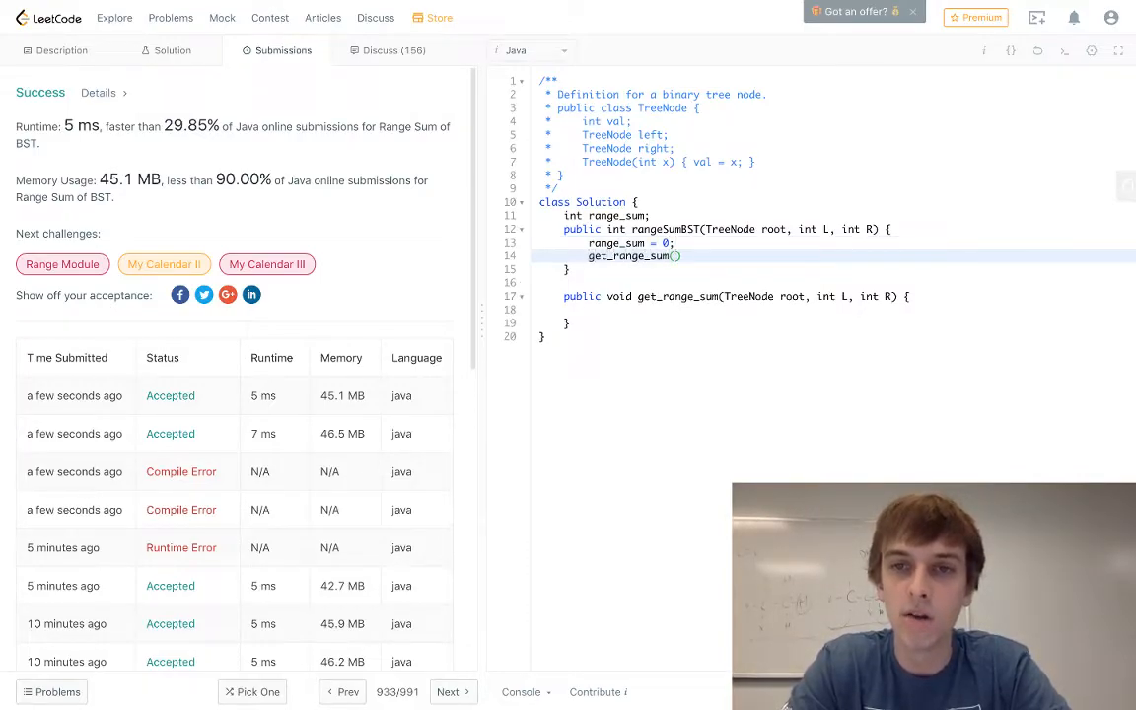
{"action": "type", "text": "root, L, R"}
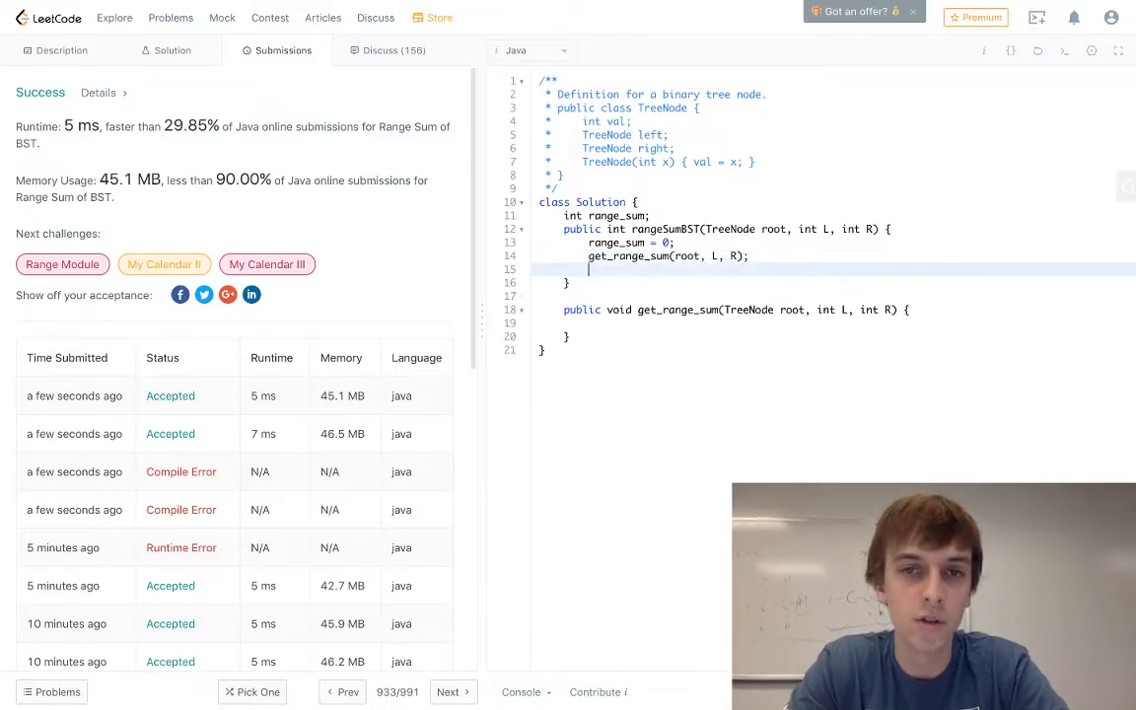
{"action": "type", "text": "return"}
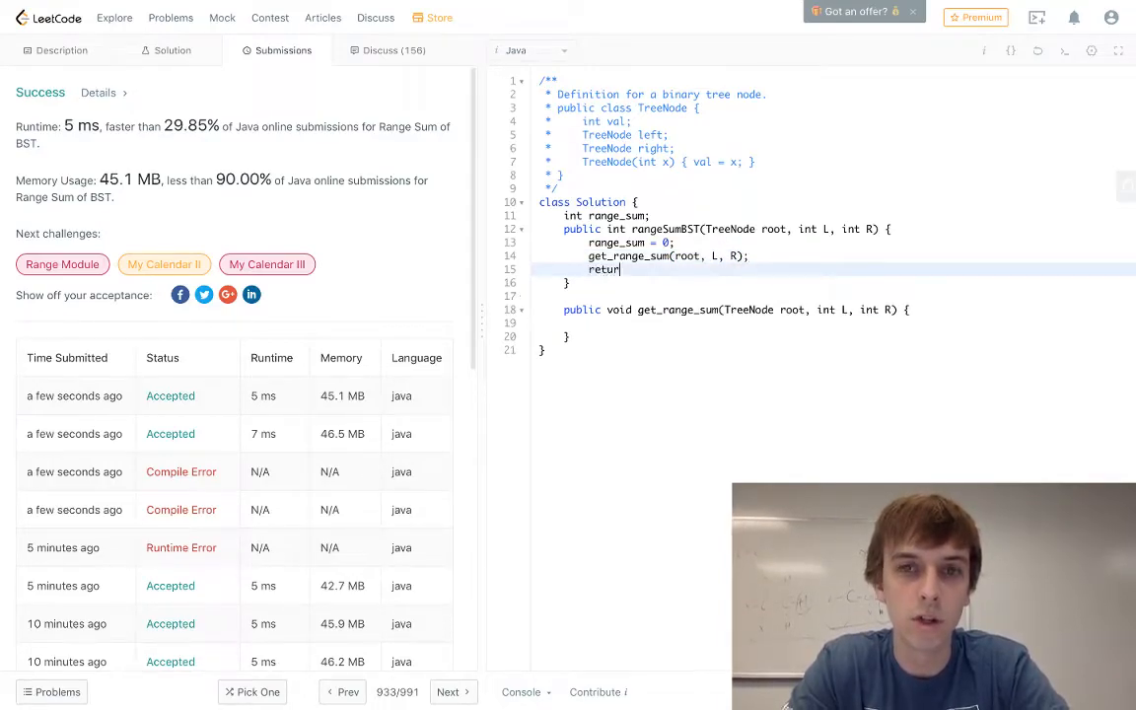
{"action": "type", "text": "range_sum;"}
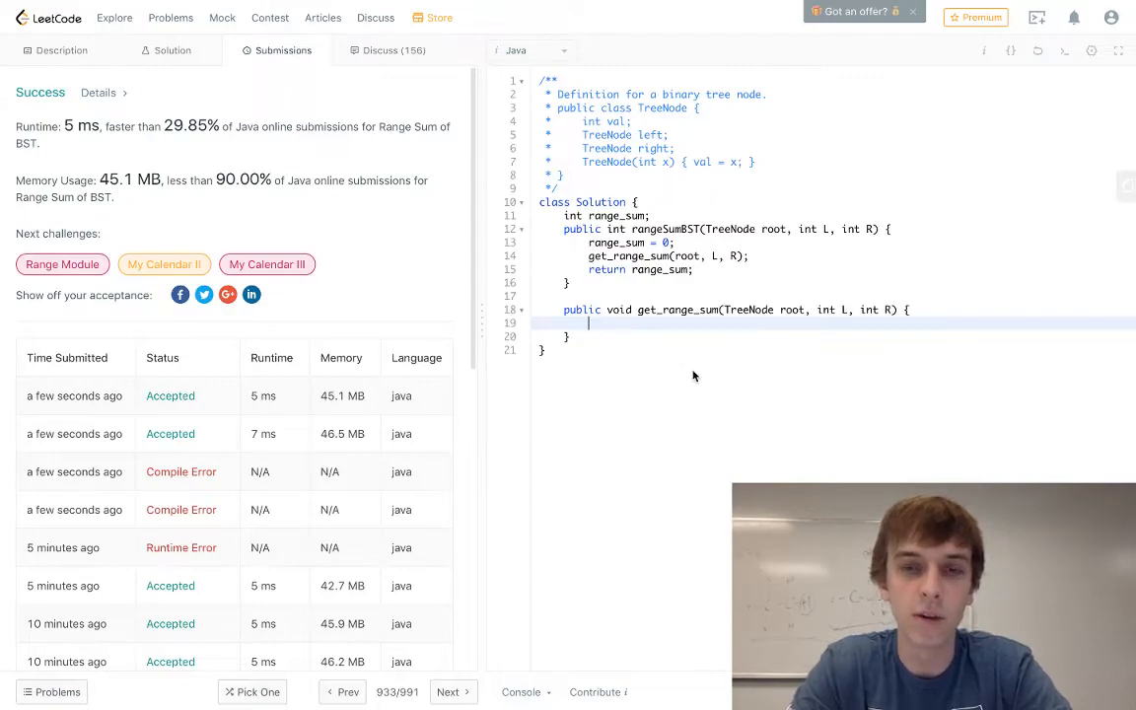
{"action": "type", "text": "if (root != null) {"}
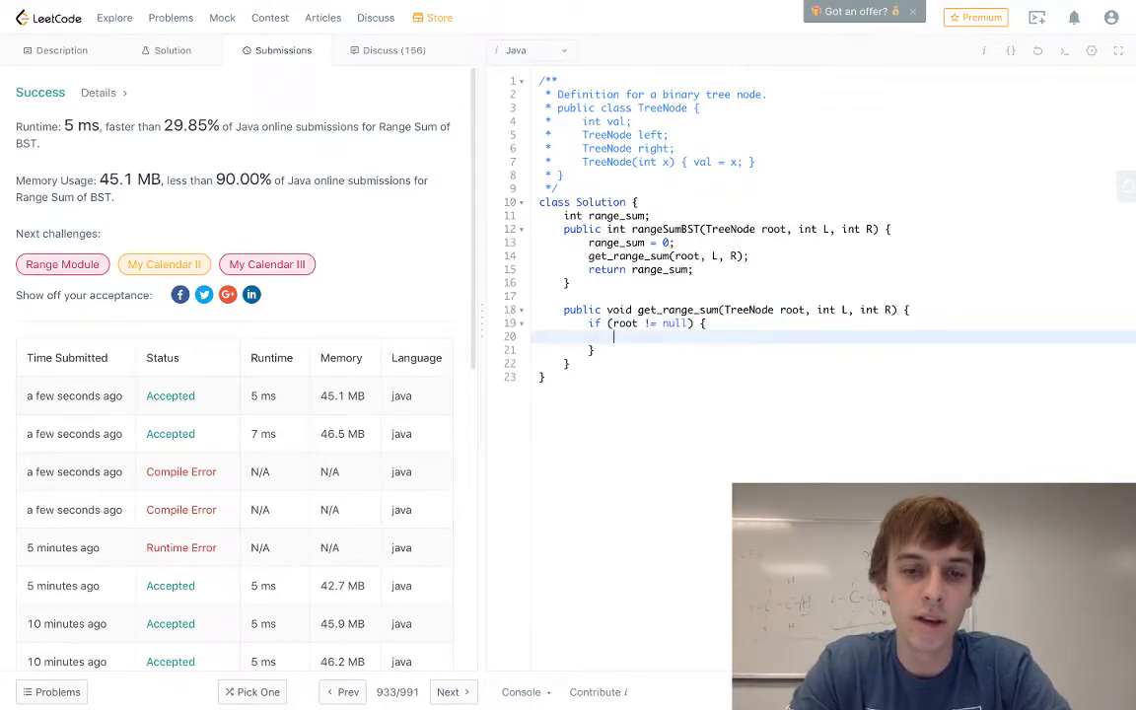
Step: Add root.val to range_sum when root.val >= L && root.val <= R
{"action": "type", "text": "get_ra"}
{"action": "type", "text": "if (root"}
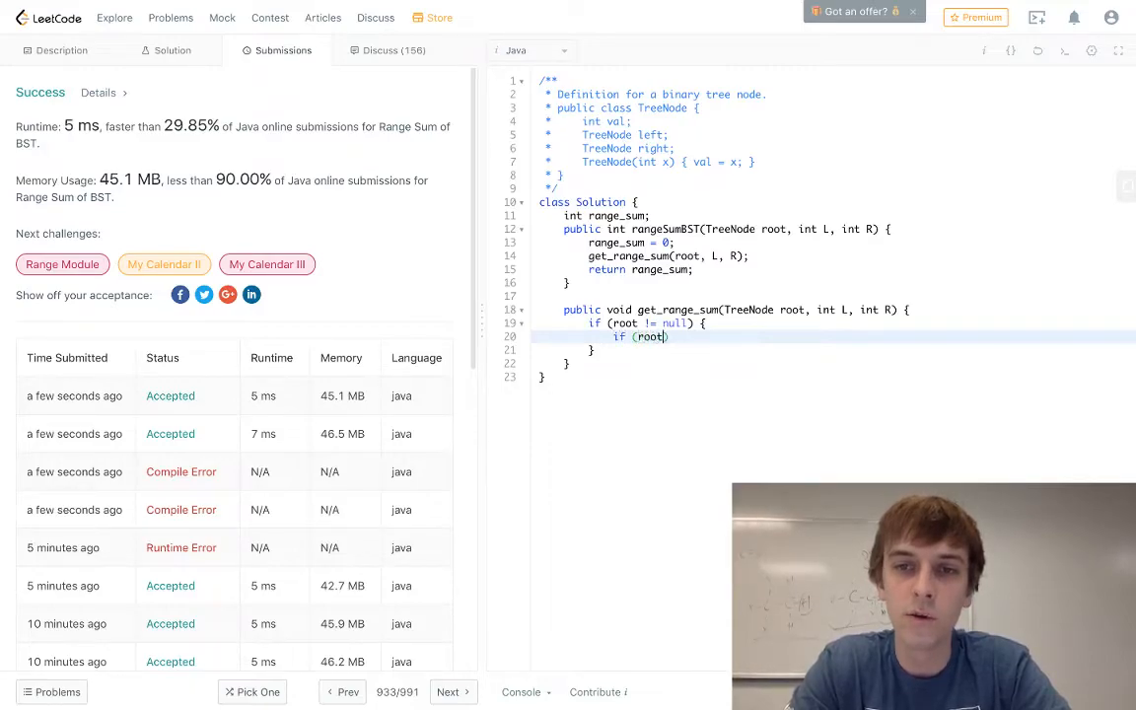
{"action": "type", "text": ".val >="}
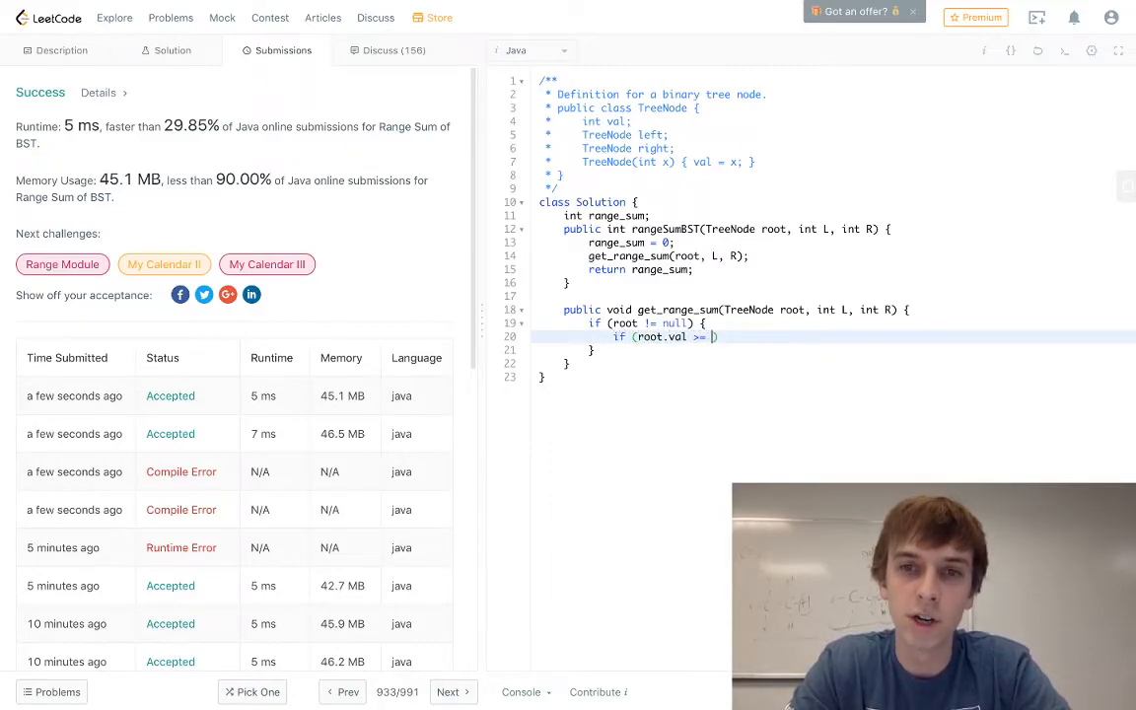
{"action": "type", "text": "L &"}
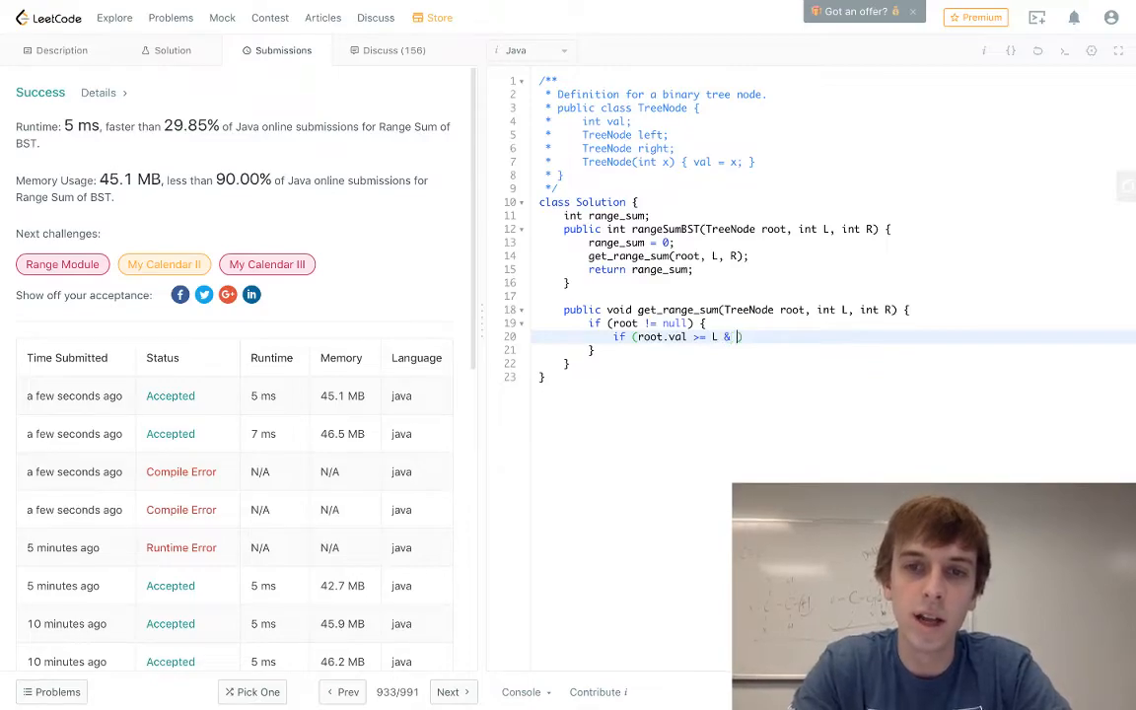
{"action": "type", "text": "*"}
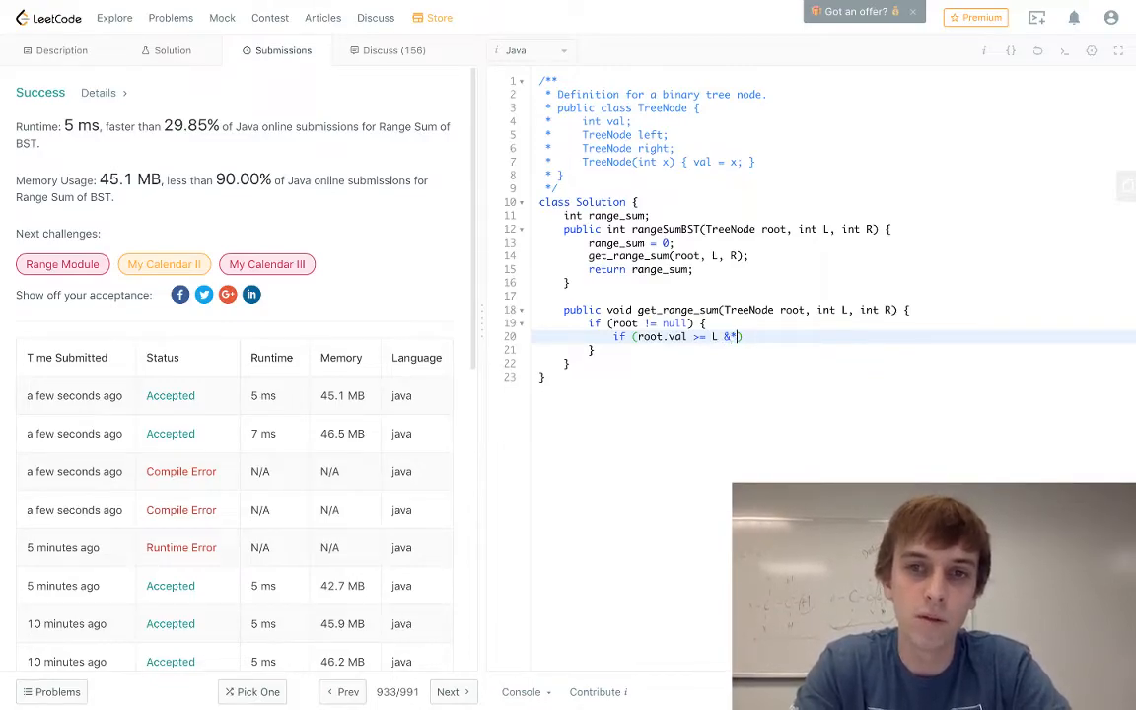
{"action": "type", "text": "& root.val <="}
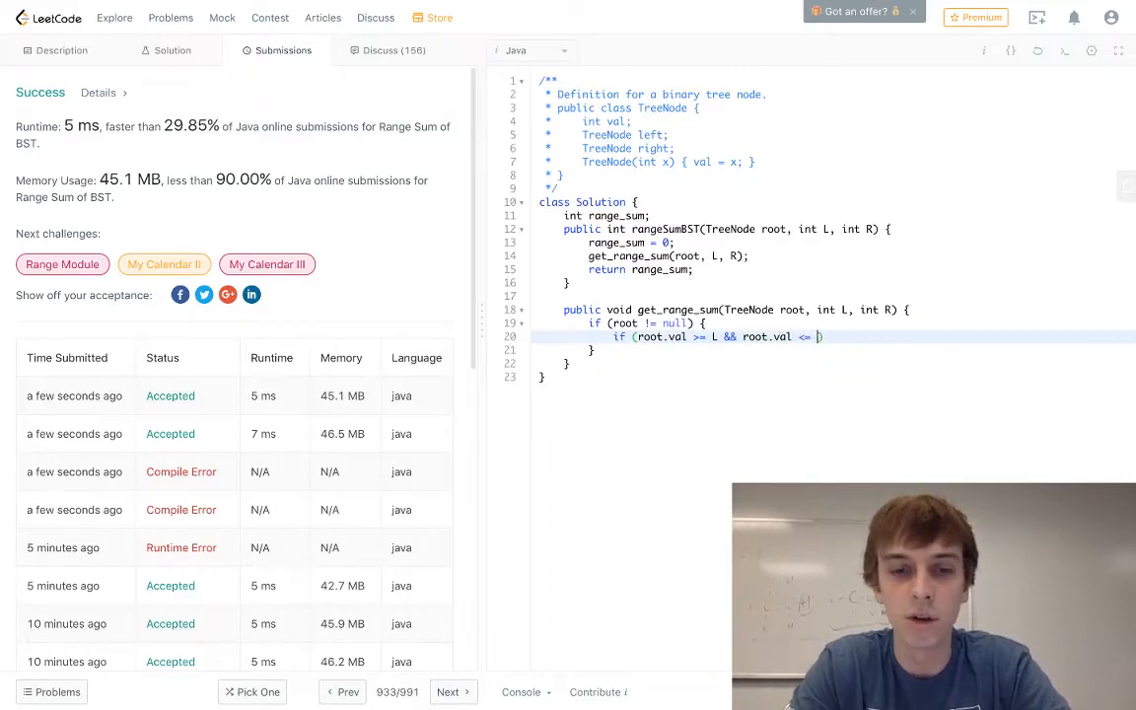
{"action": "type", "text": "R) {"}
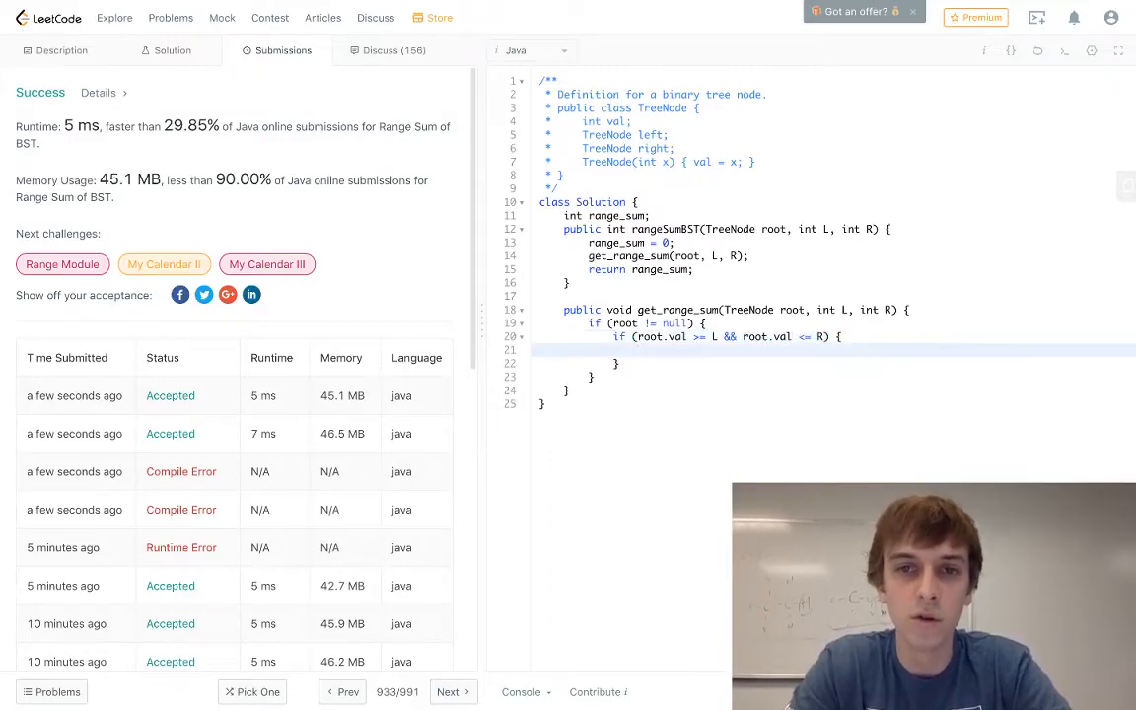
{"action": "type", "text": "range_su"}
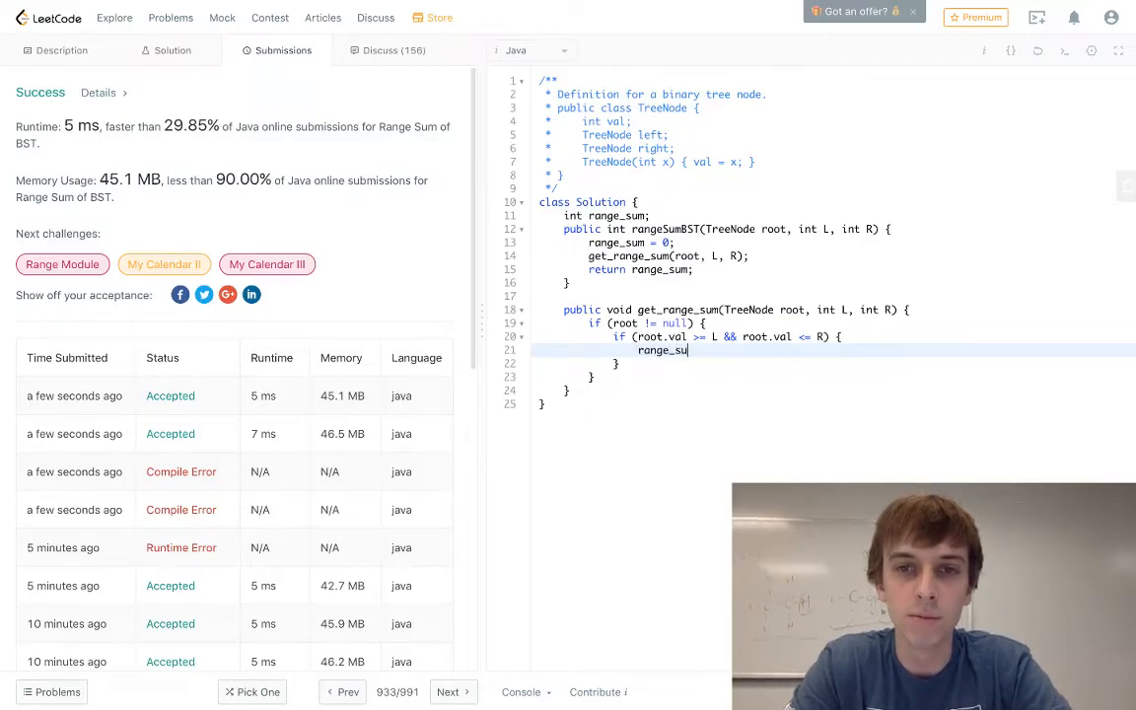
{"action": "type", "text": "+= root.v"}
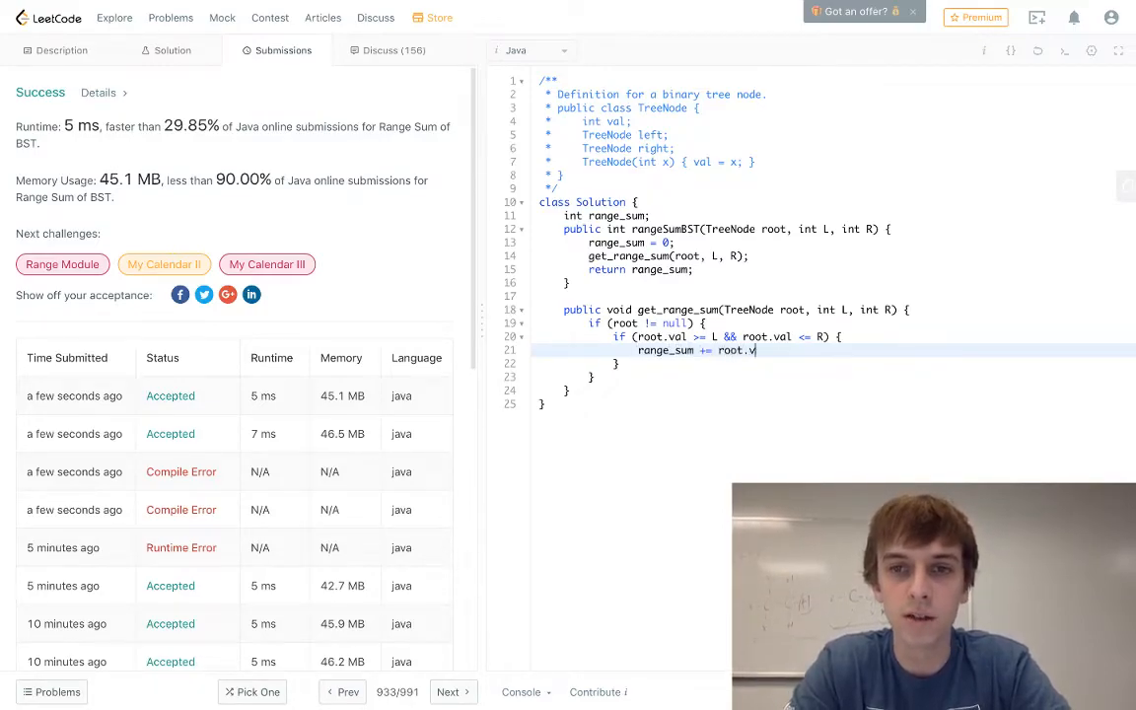
{"action": "type", "text": "f"}
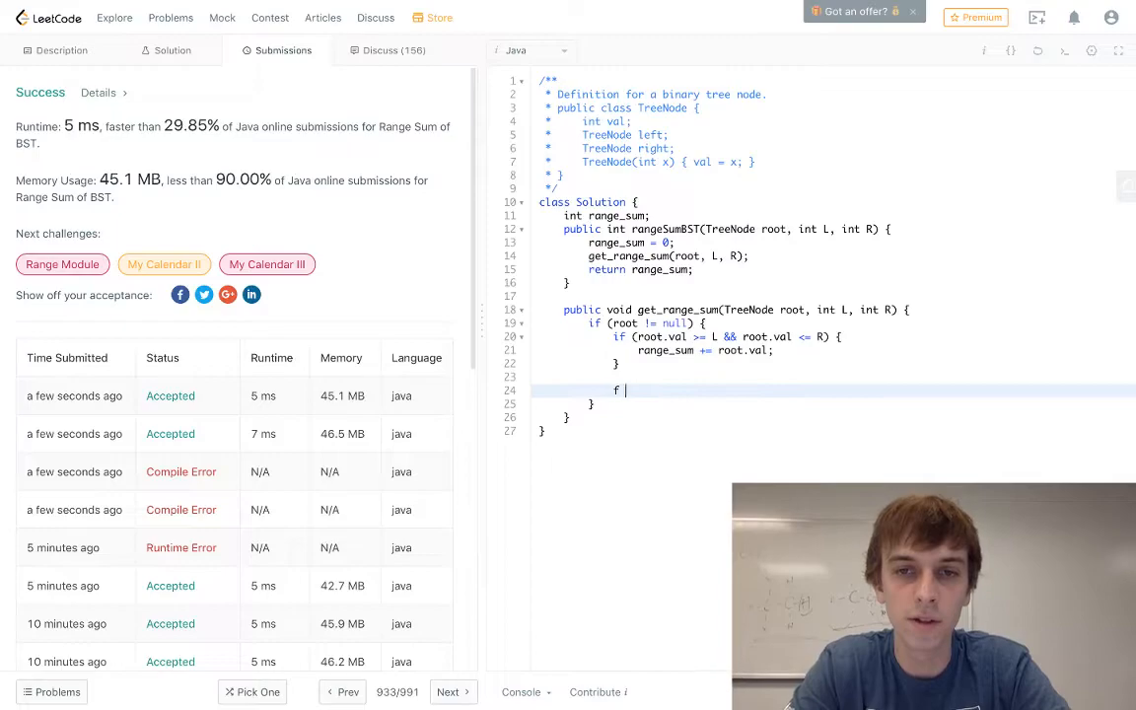
{"action": "type", "text": "if (root.val > L) {"}
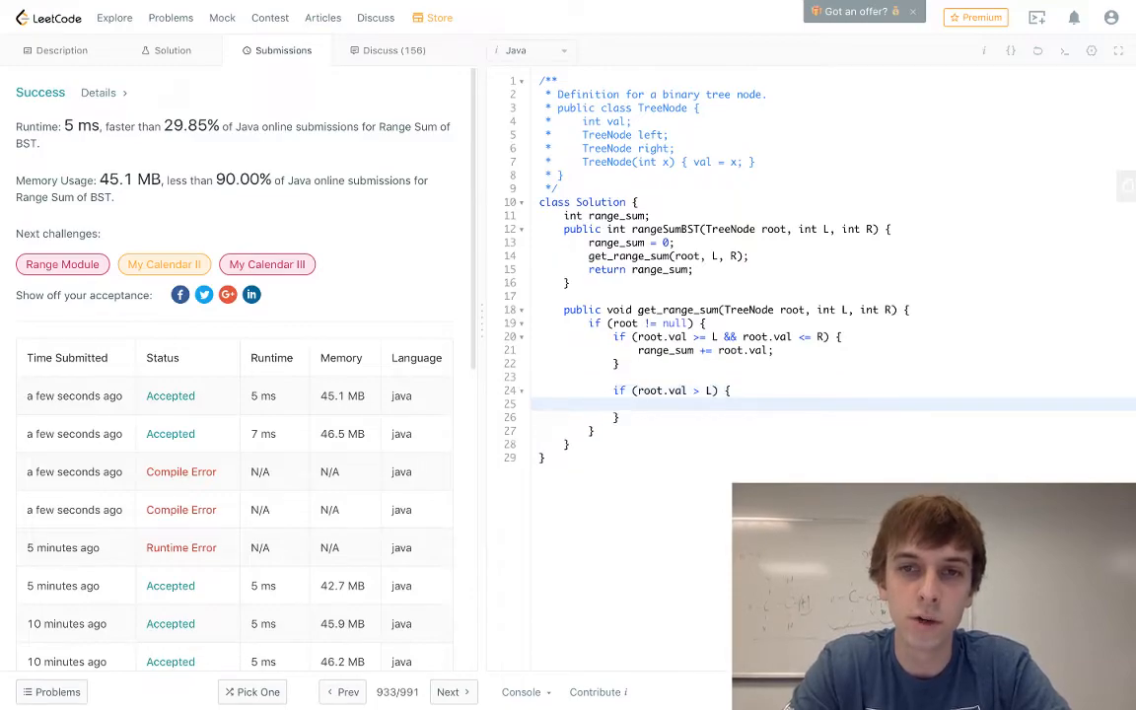
Step: Recurse on root.left above L and root.right below R, submit, and return to Description
{"action": "type", "text": "get_range_su"}
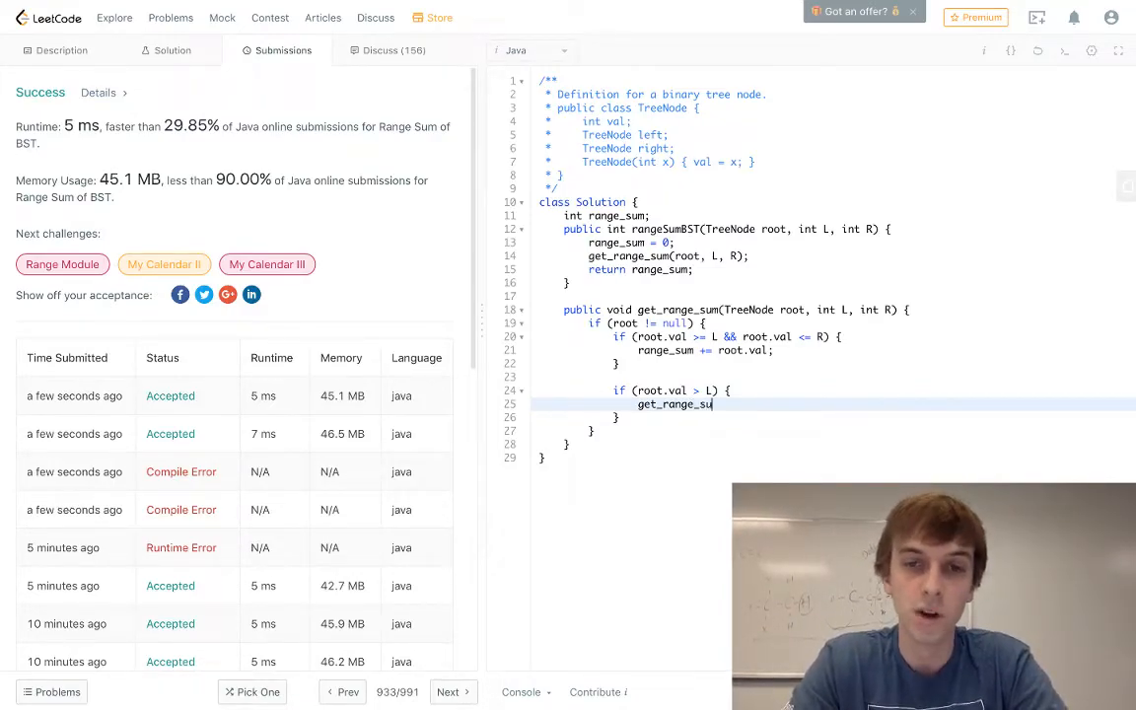
{"action": "type", "text": "(root.left, L, R)"}
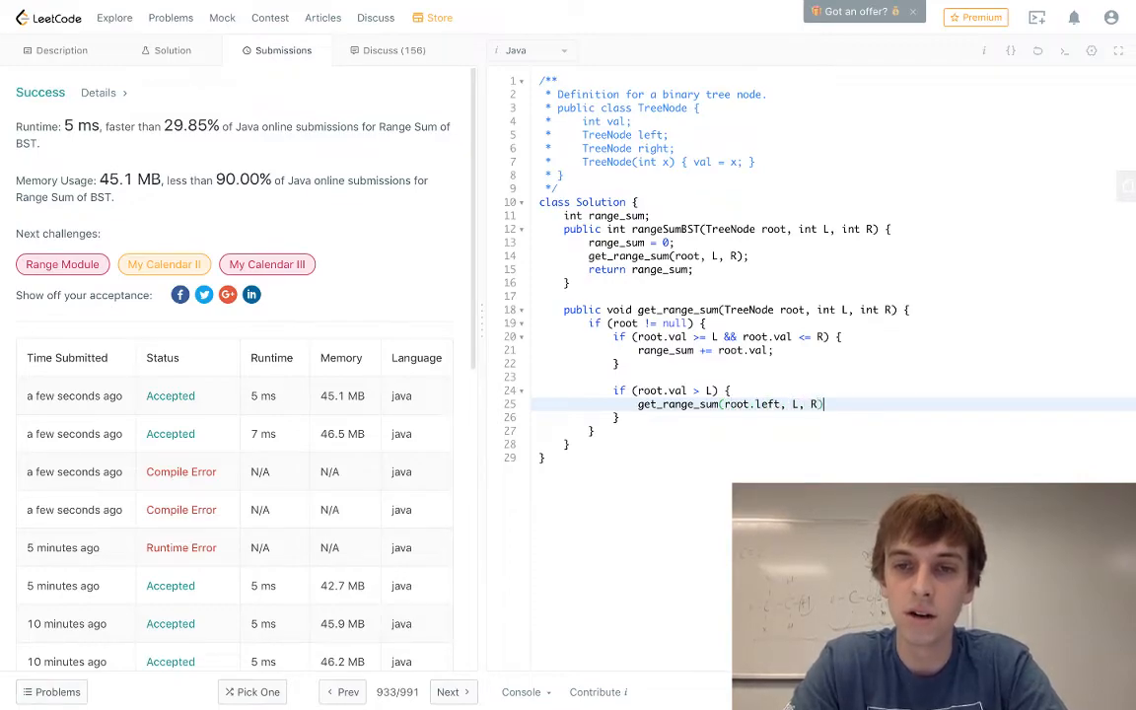
{"action": "key", "text": "enter"}
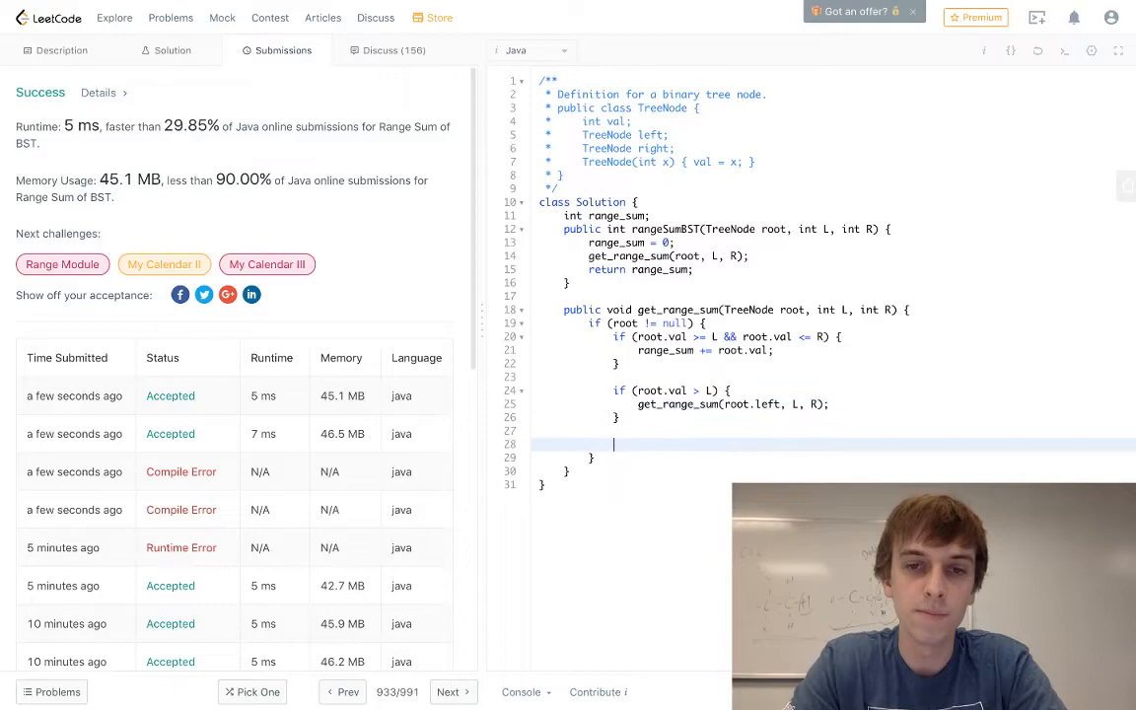
{"action": "type", "text": "if (root.val)"}
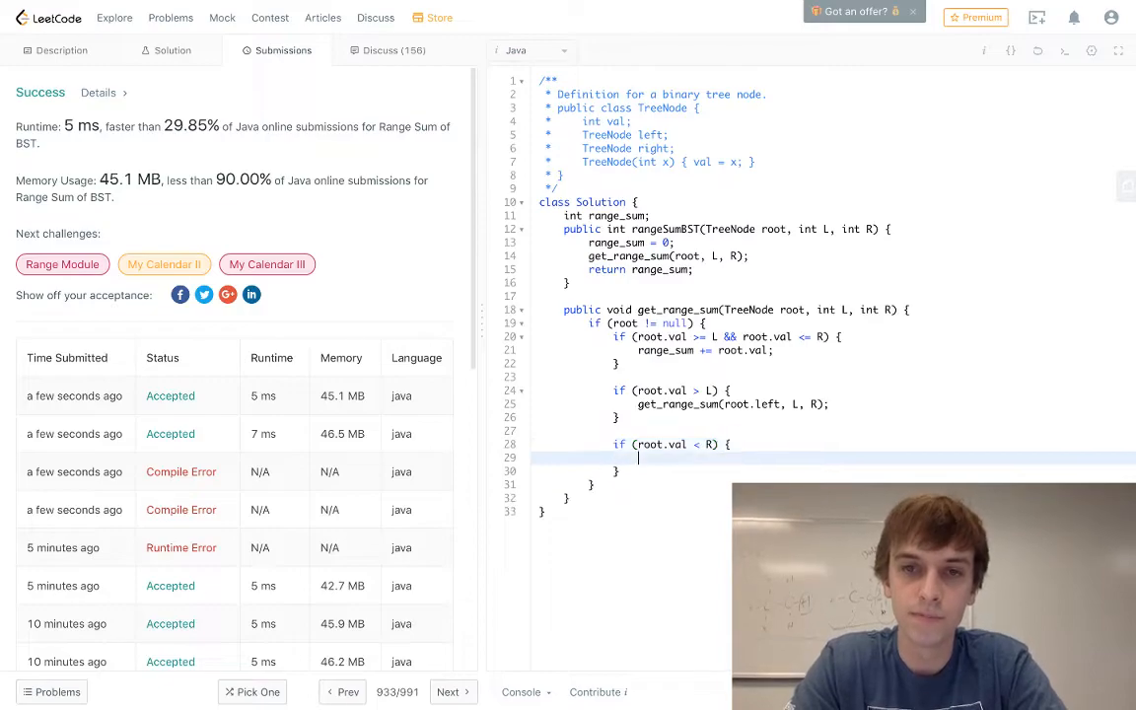
{"action": "type", "text": "get_range_sum(root.right, L, R);"}
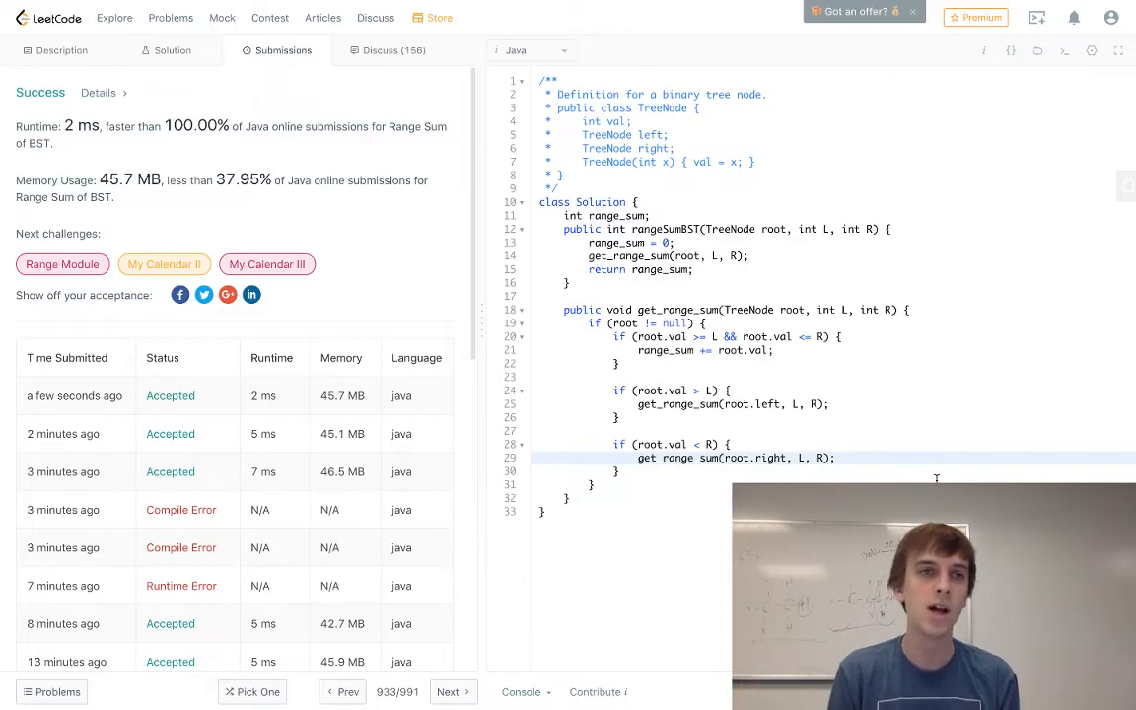
{"action": "left_click", "coordinate": [61, 51]}
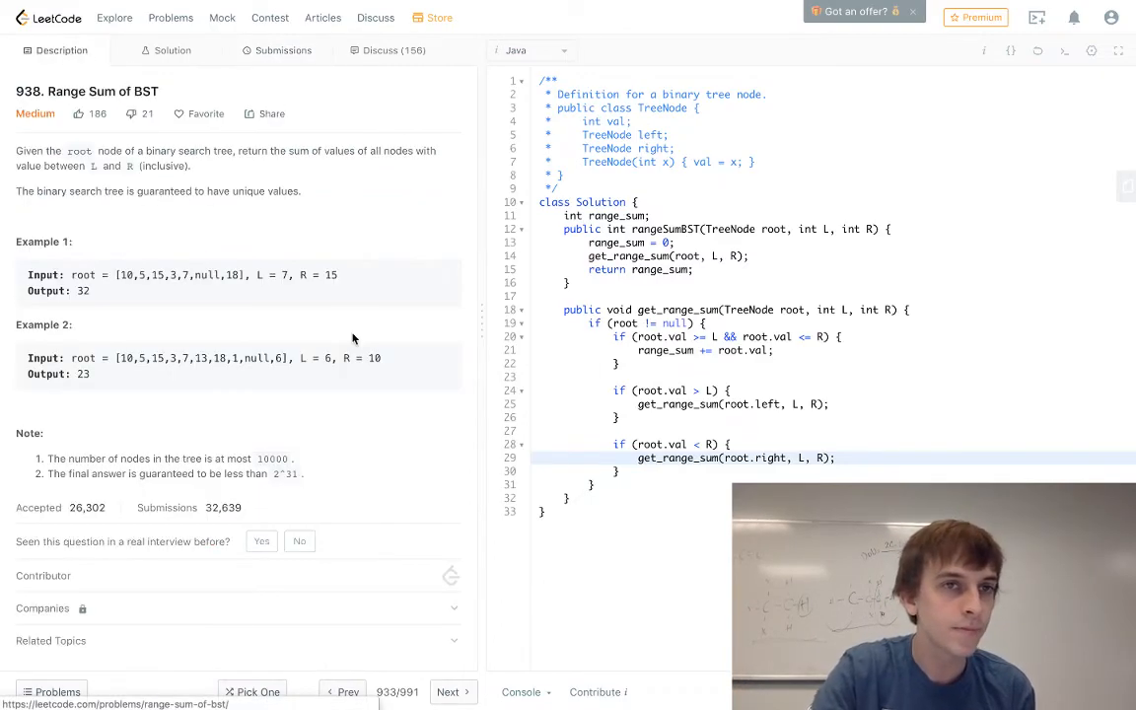